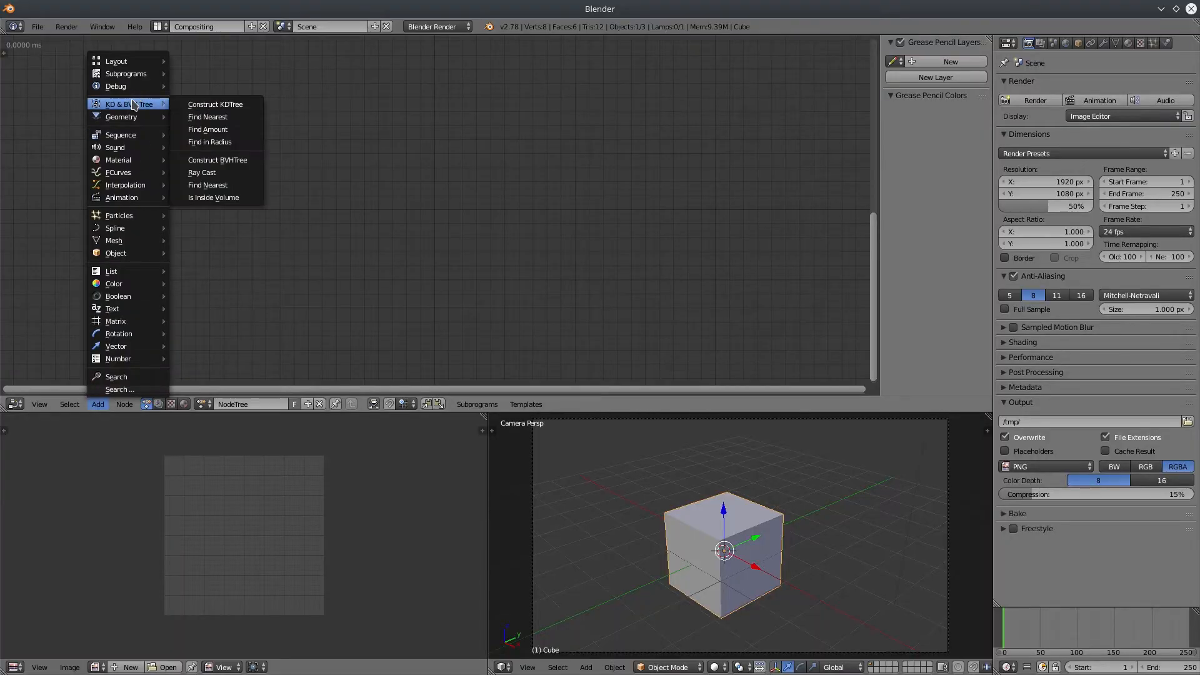
mouse_move(215, 104)
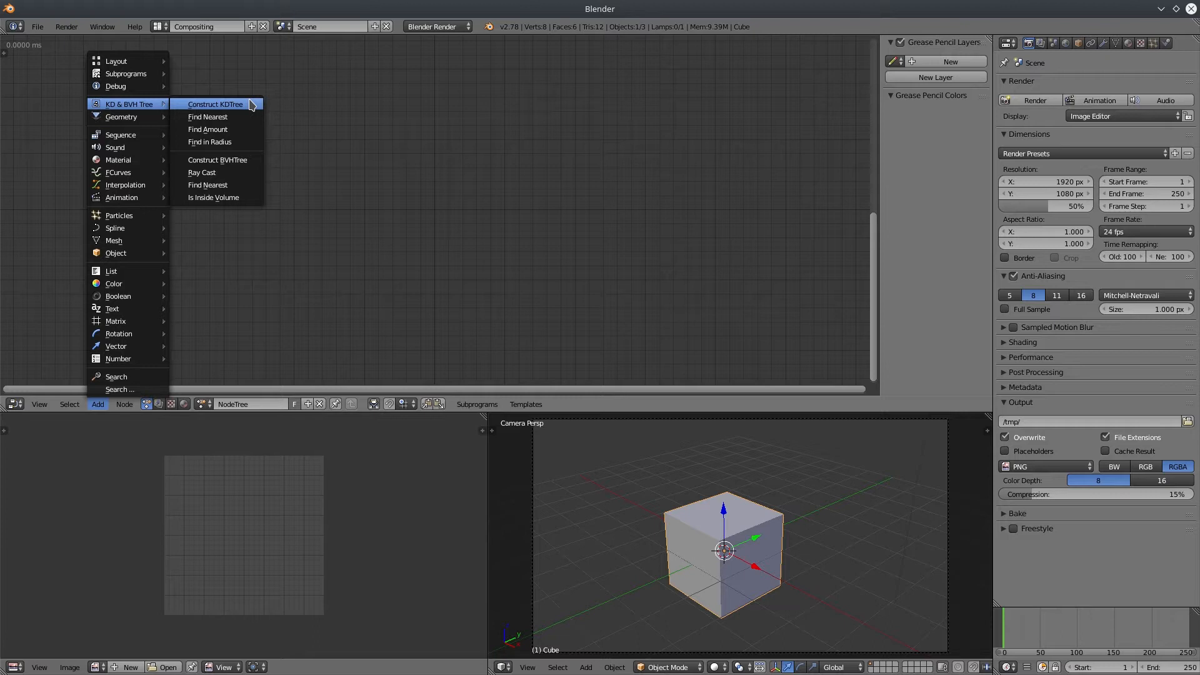
mouse_move(217, 142)
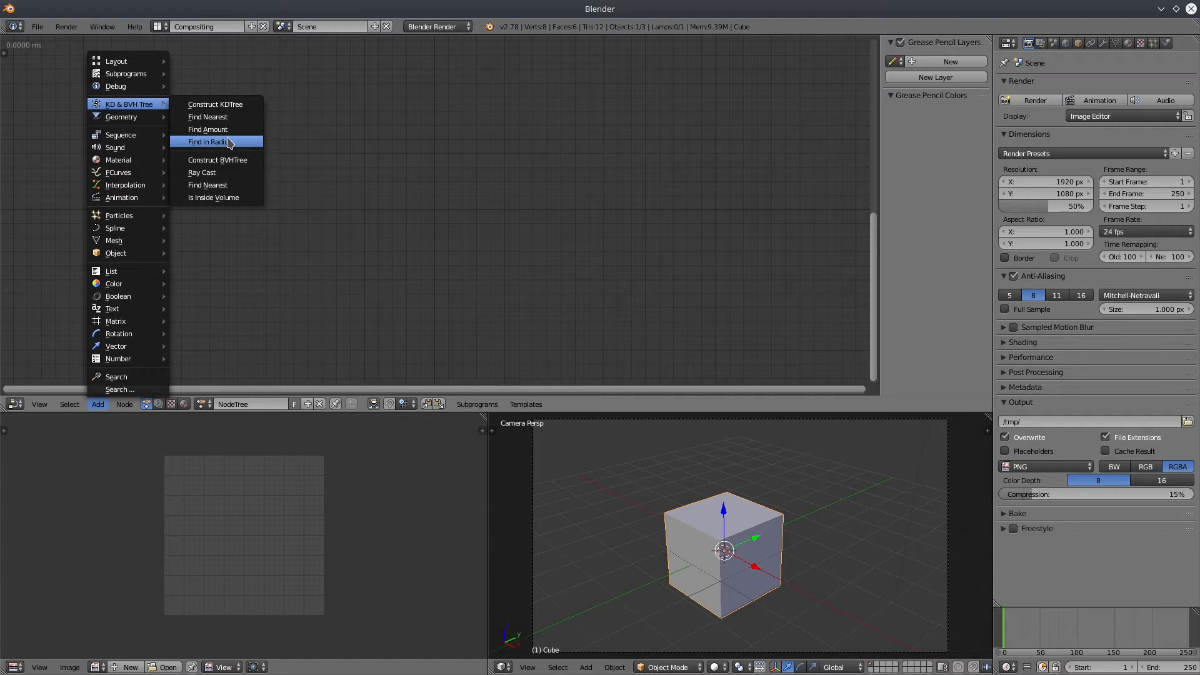
mouse_move(221, 214)
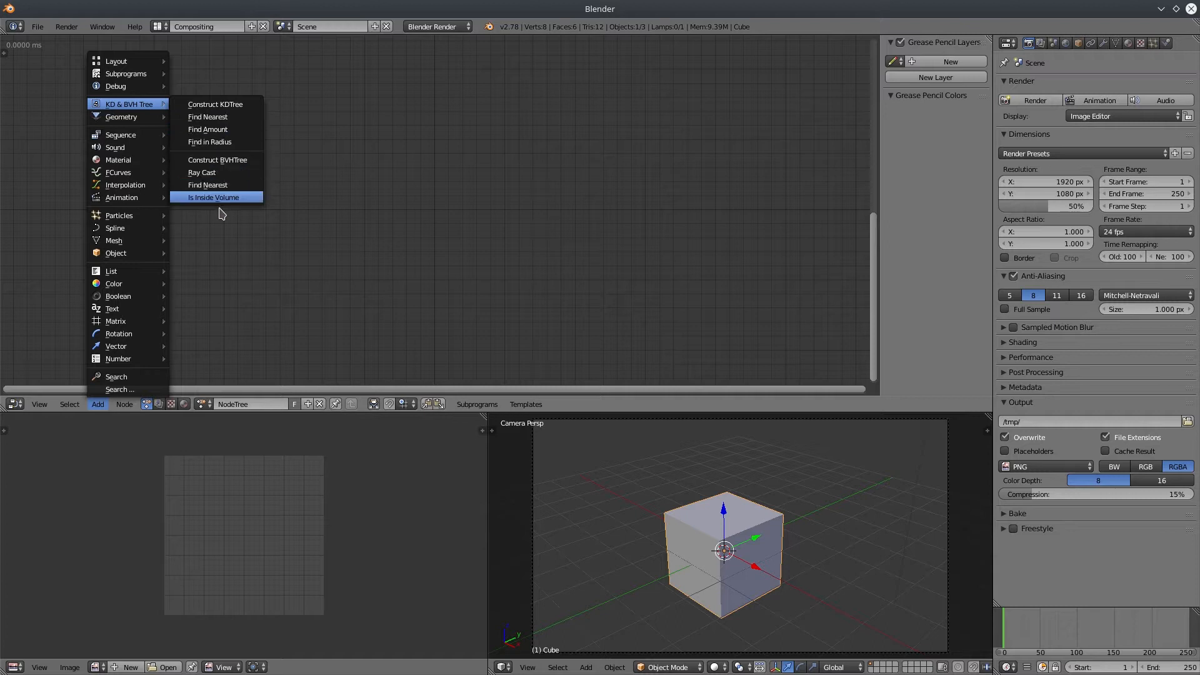
Insert a Construct KDTree node from the KD & BVH Tree menu into the node tree.
click(214, 104)
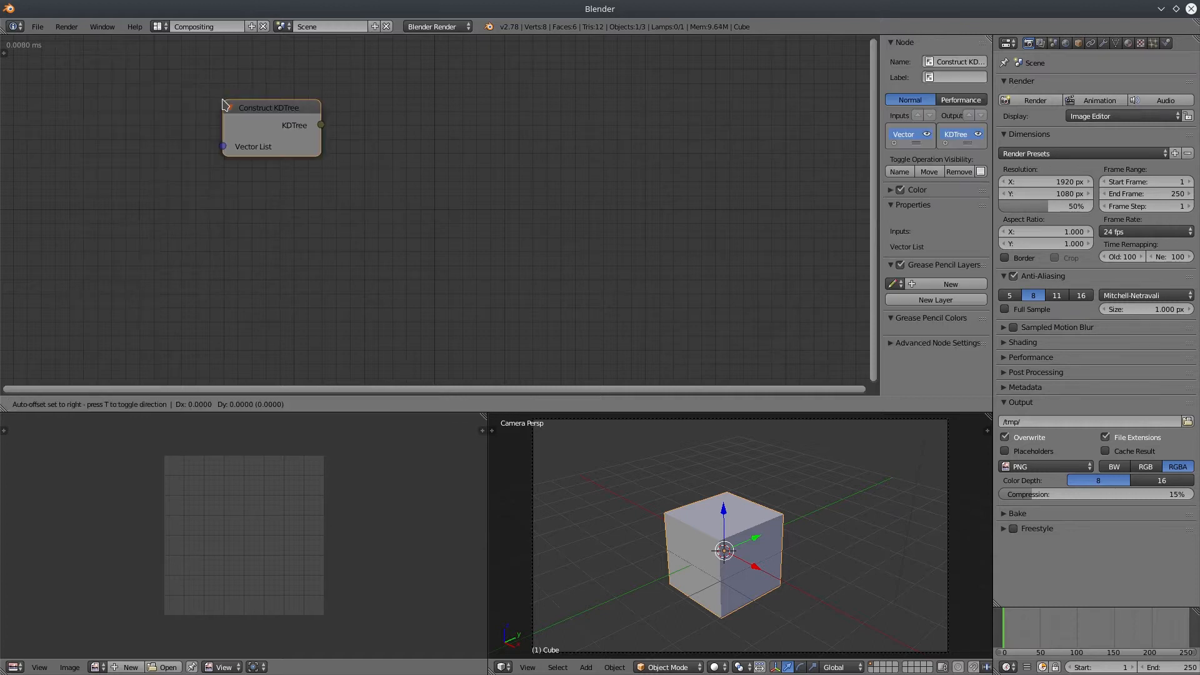
click(97, 405)
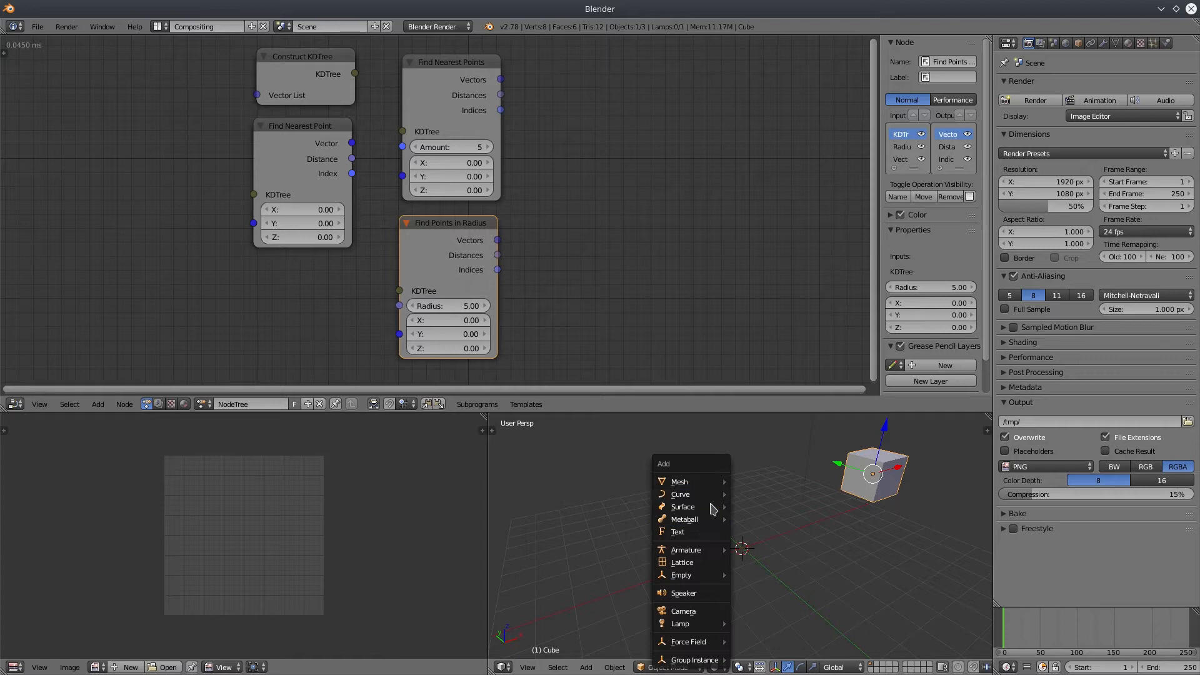
Add a plane mesh to the 3D scene to serve as the particle emitter.
click(678, 481)
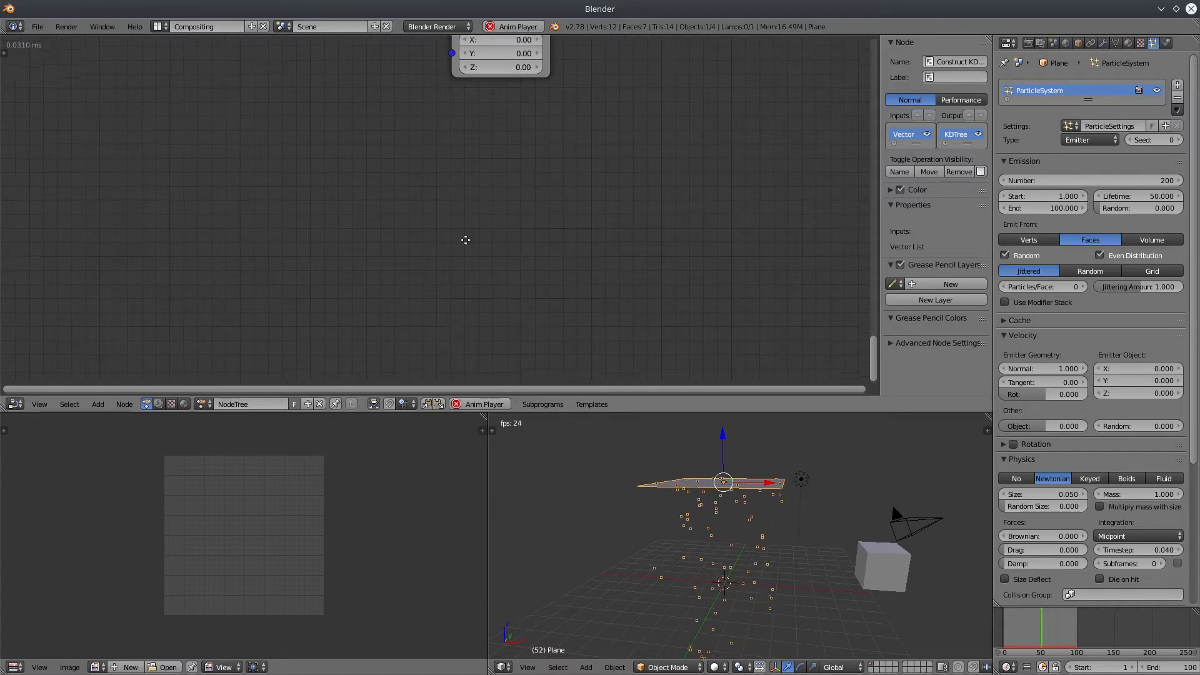
Add a Particles from Object node with the Plane assigned as its source.
click(98, 404)
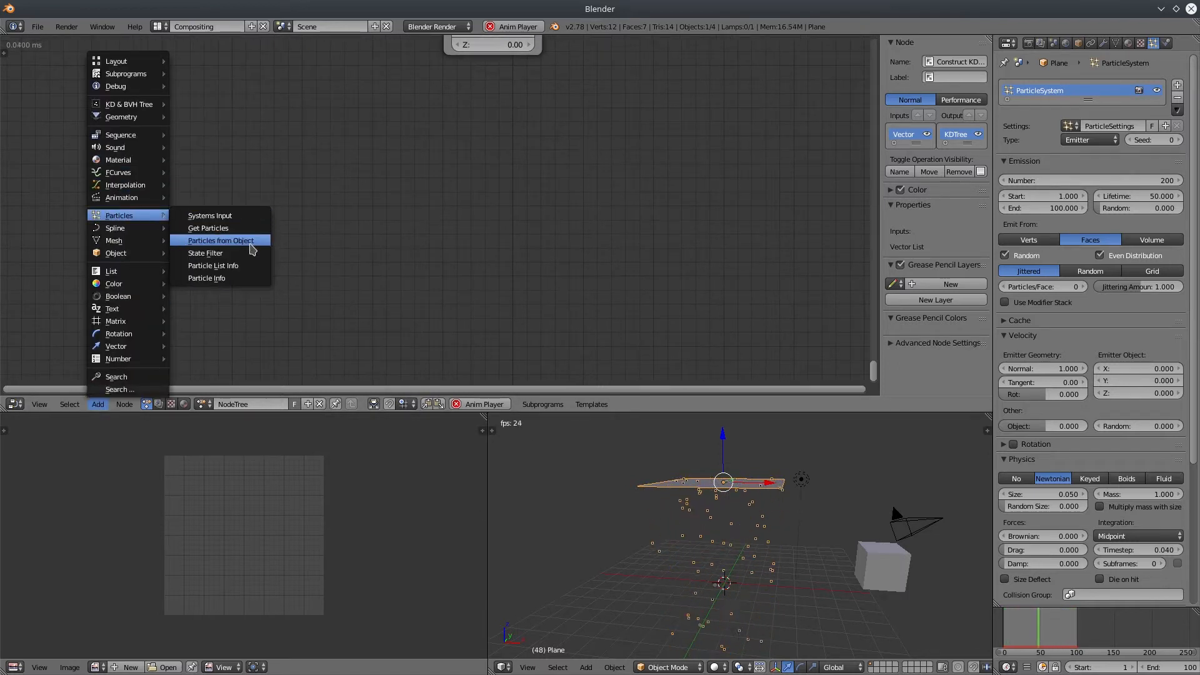
click(221, 240)
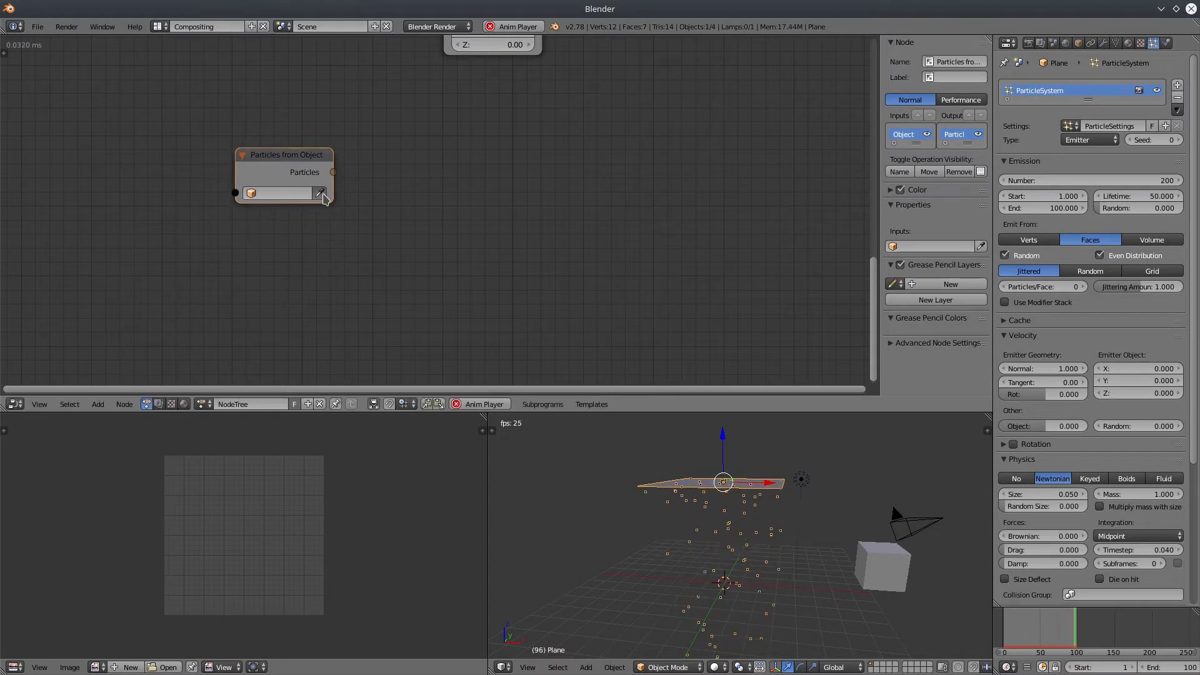
click(320, 192)
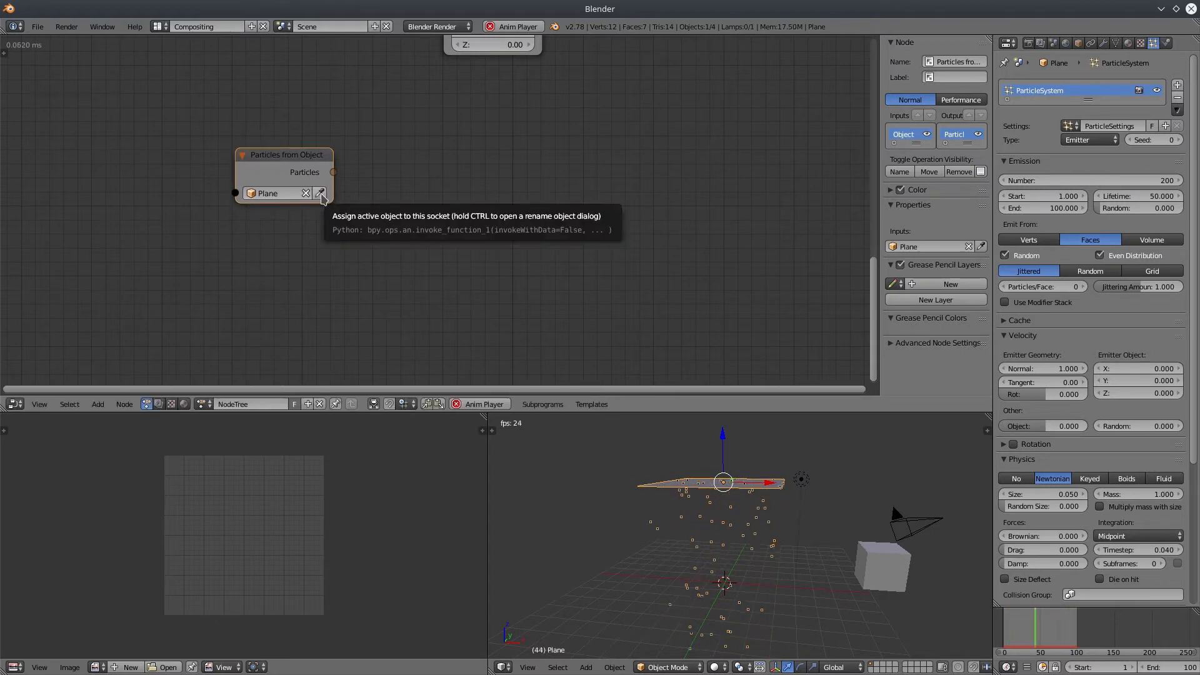
Add a Filter Particles node to keep only the alive particles.
click(98, 404)
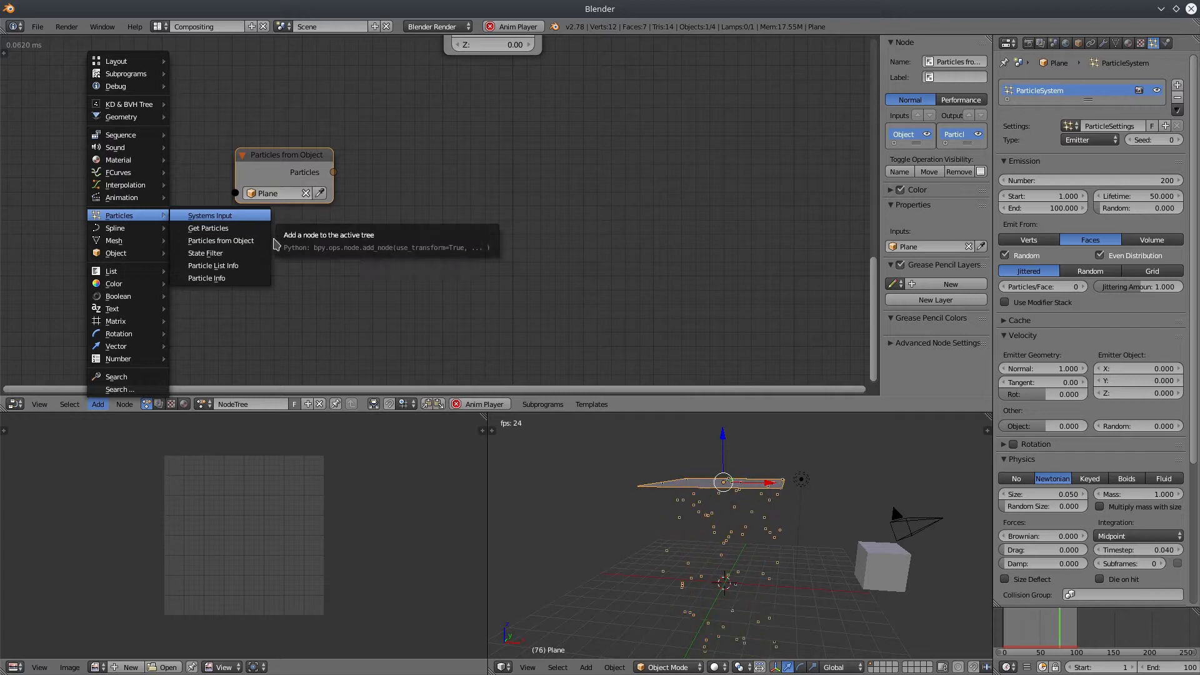
click(212, 265)
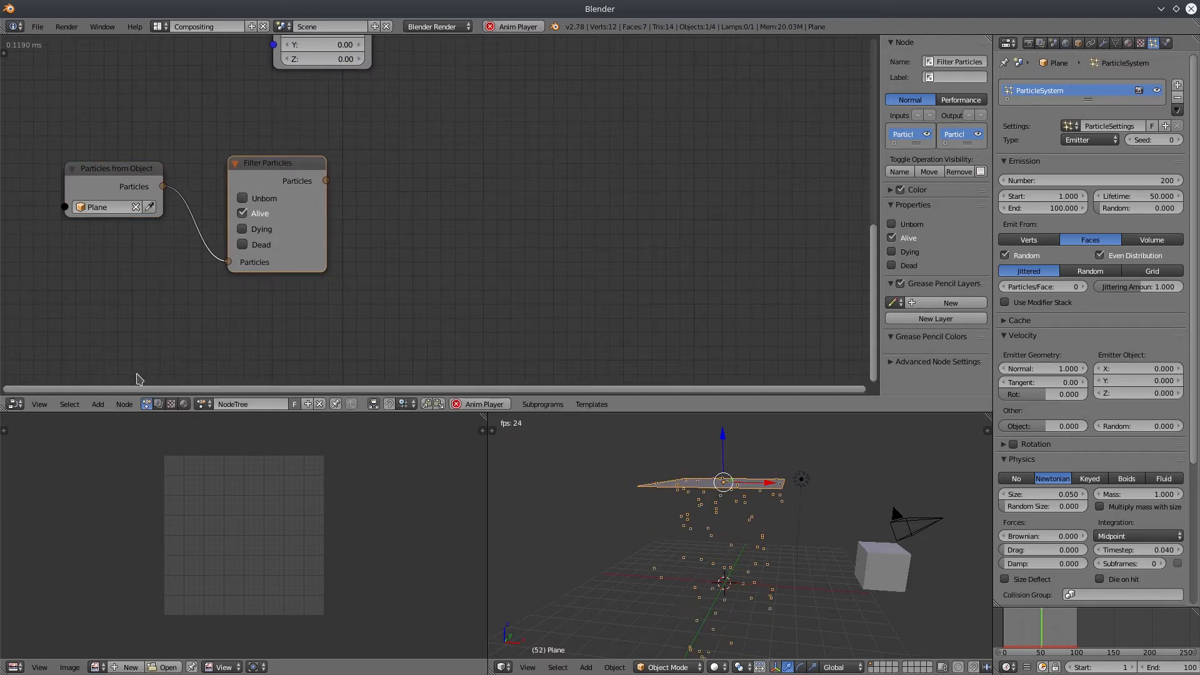
click(98, 404)
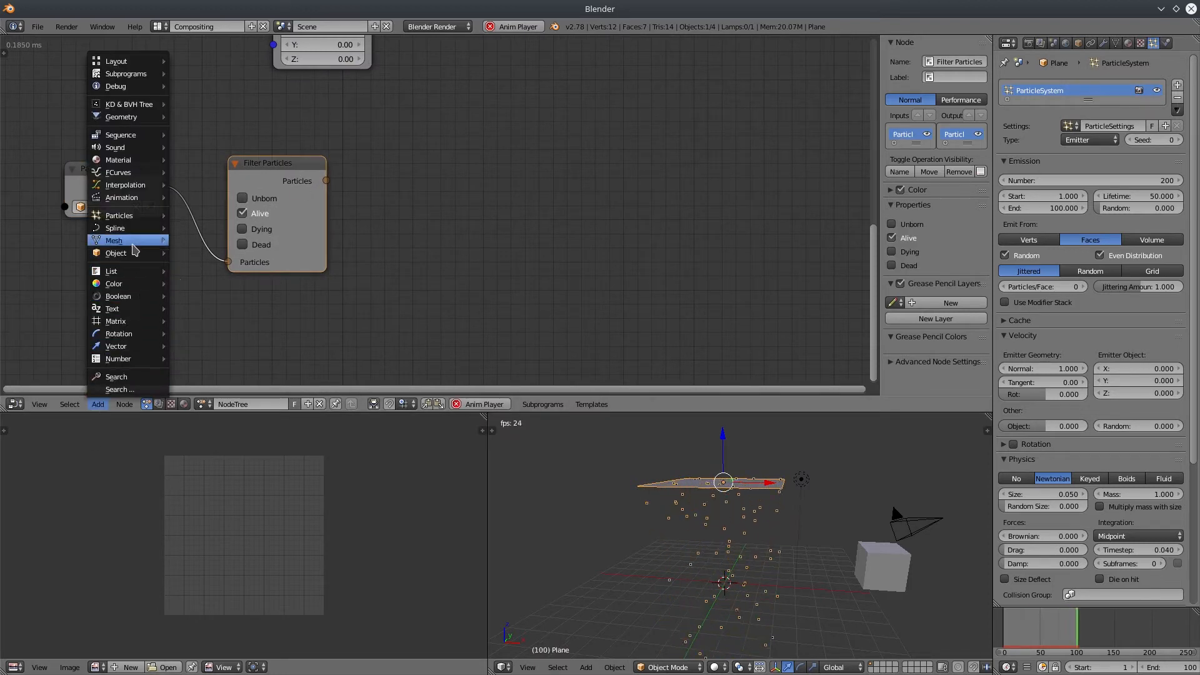
mouse_move(115, 147)
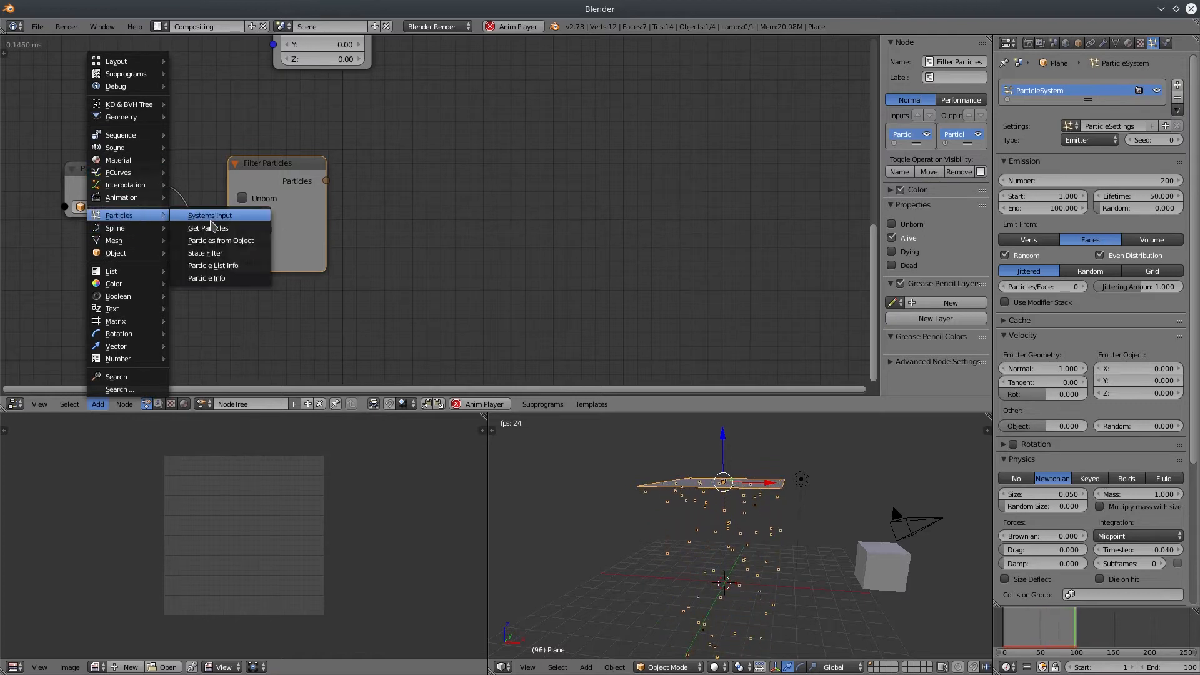
Add a Particle List Info node so its Locations feed Construct KDTree's Vector List.
click(213, 265)
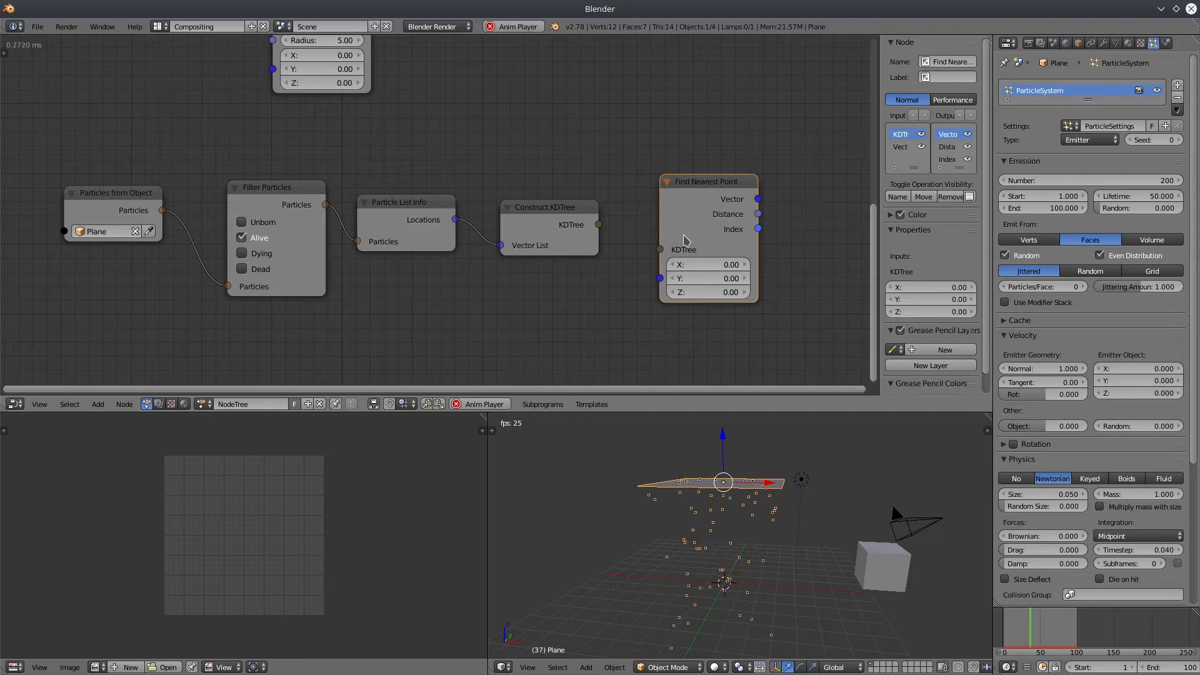
Link the KDTree into Find Nearest Point and scale the cube down.
click(880, 566)
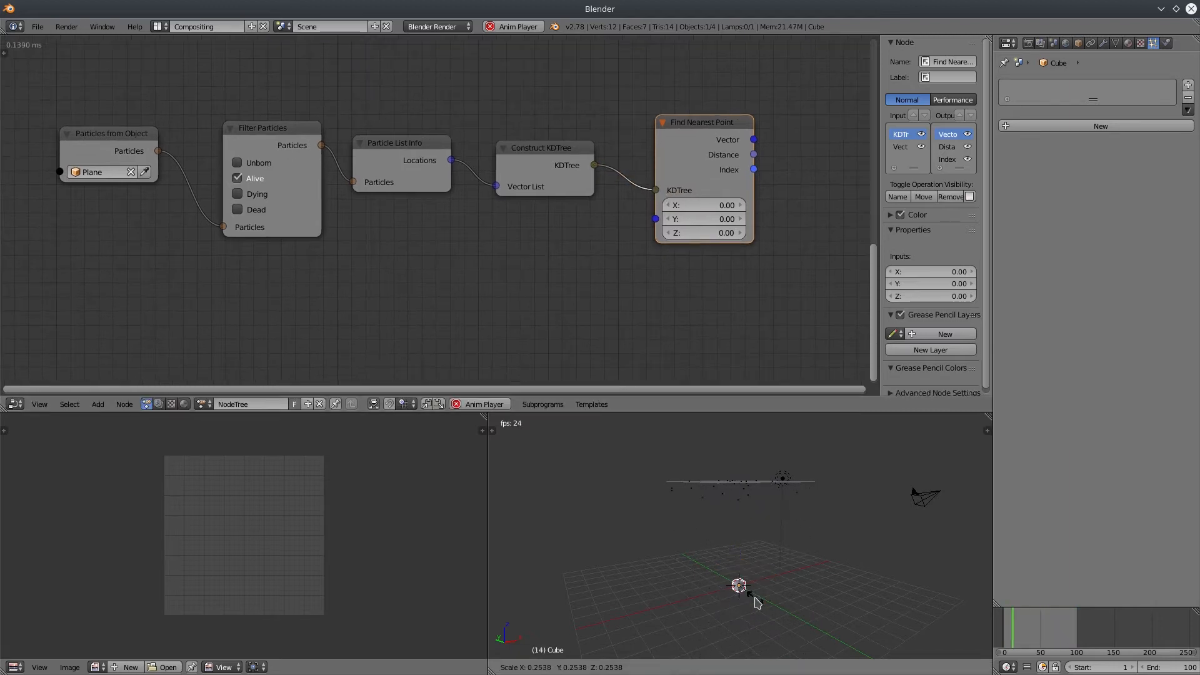
click(98, 404)
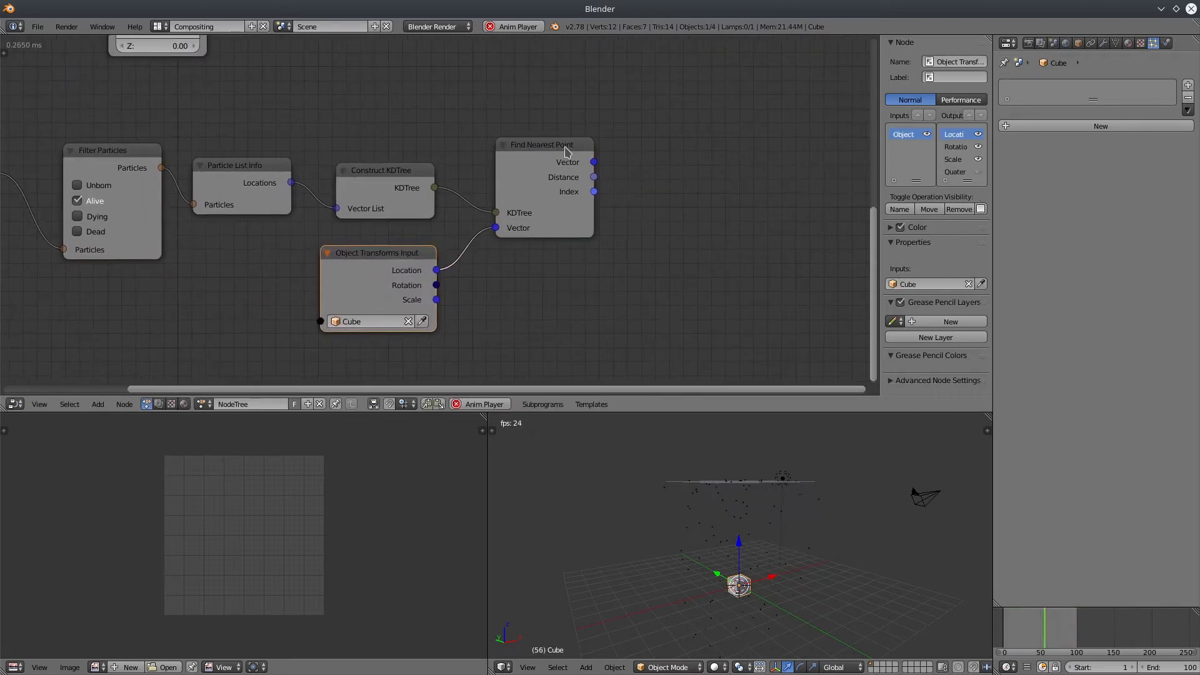
click(542, 144)
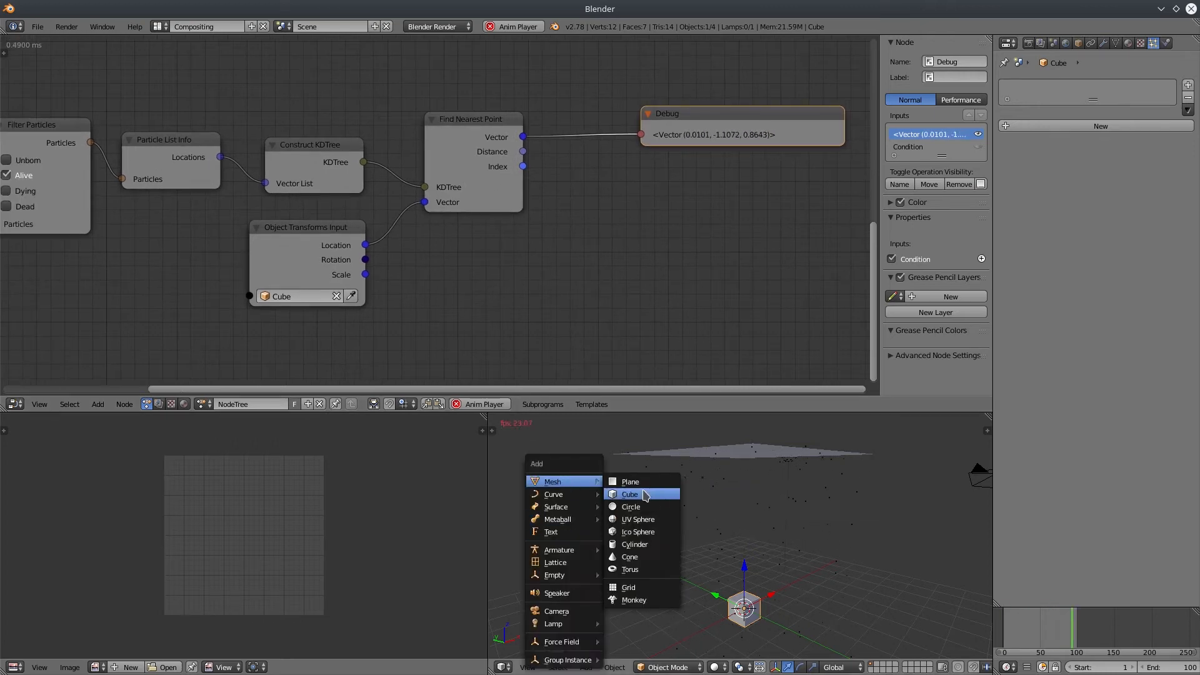
Add a UV sphere and give it a new red material.
click(636, 519)
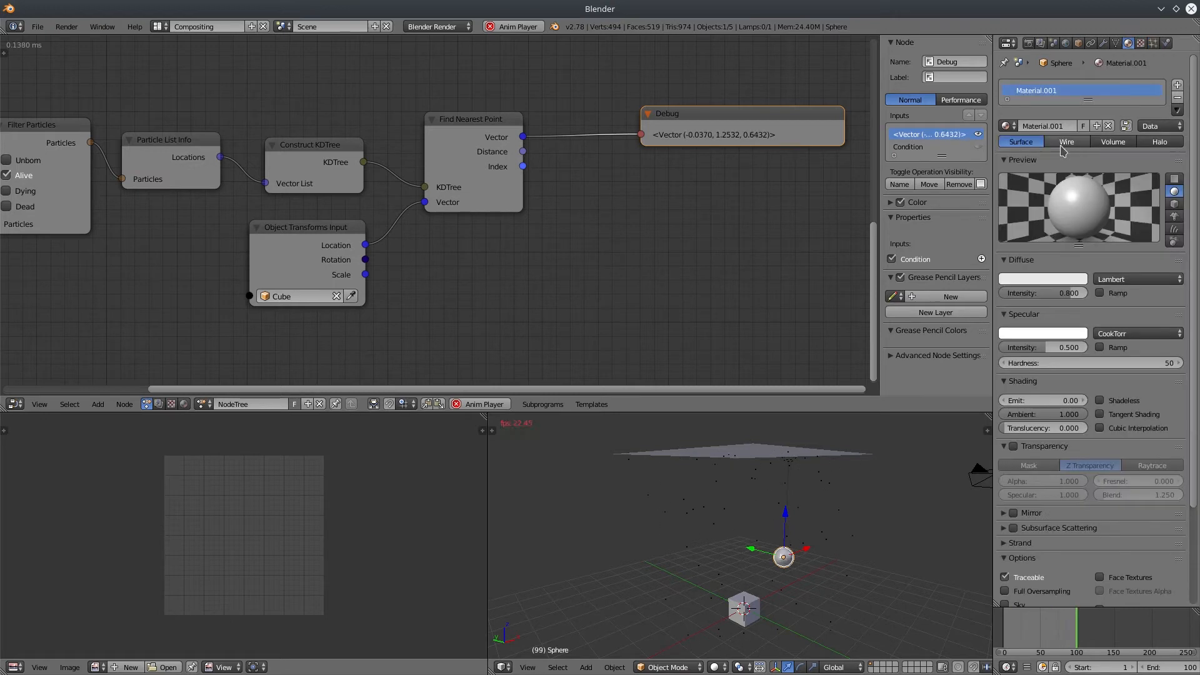
click(1042, 277)
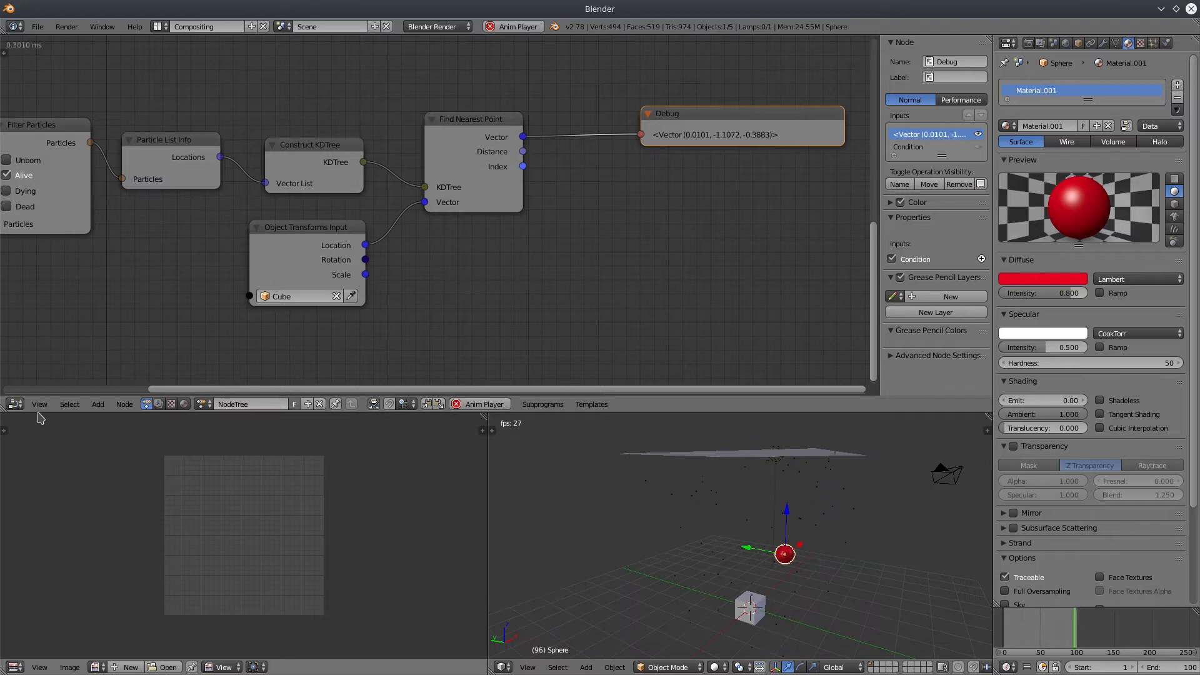
click(98, 404)
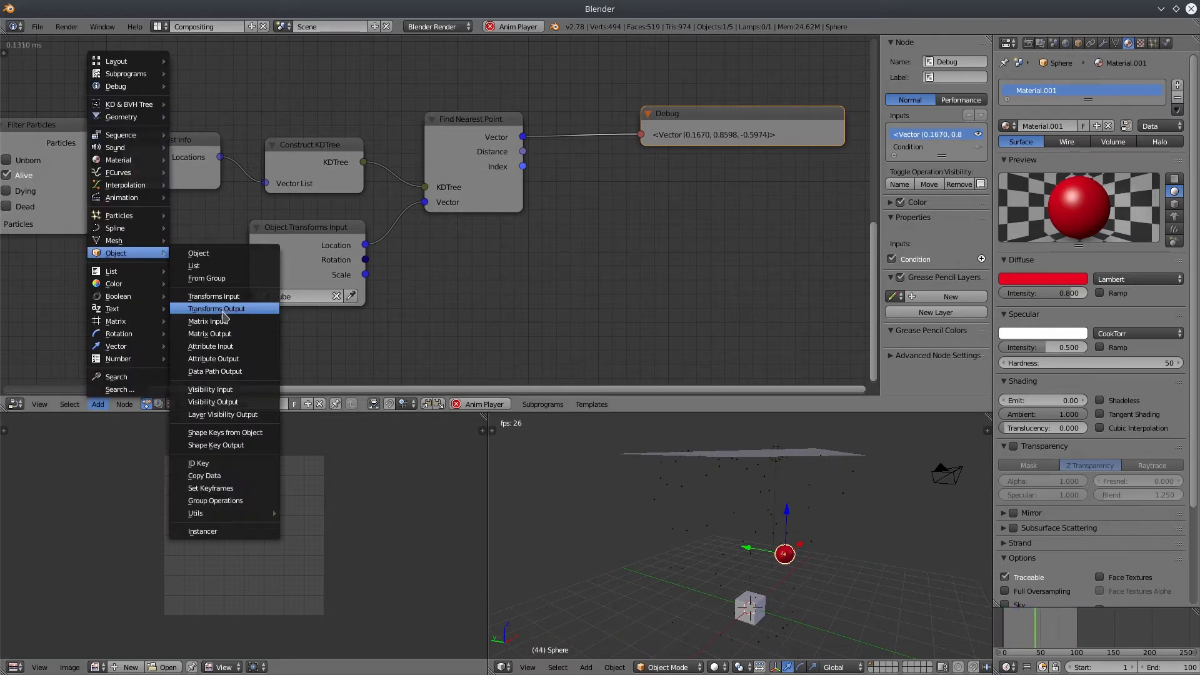
Drive the Sphere's location from Find Nearest Point via Object Transforms Output, then move the cube.
click(217, 308)
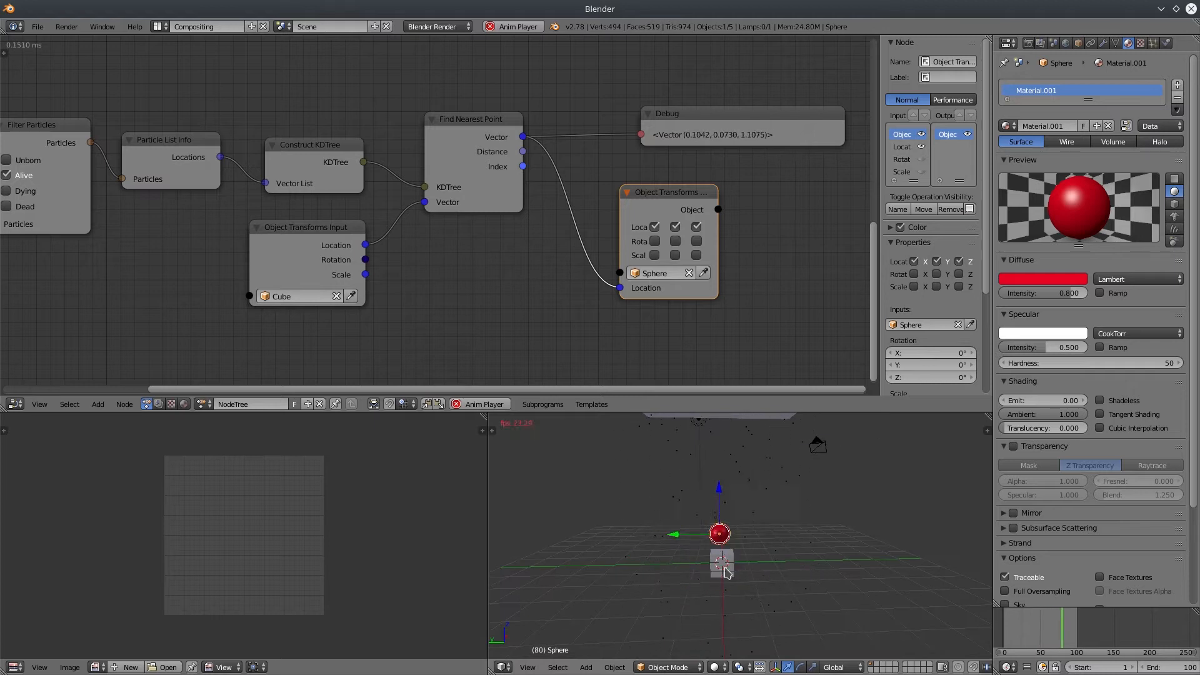
click(720, 563)
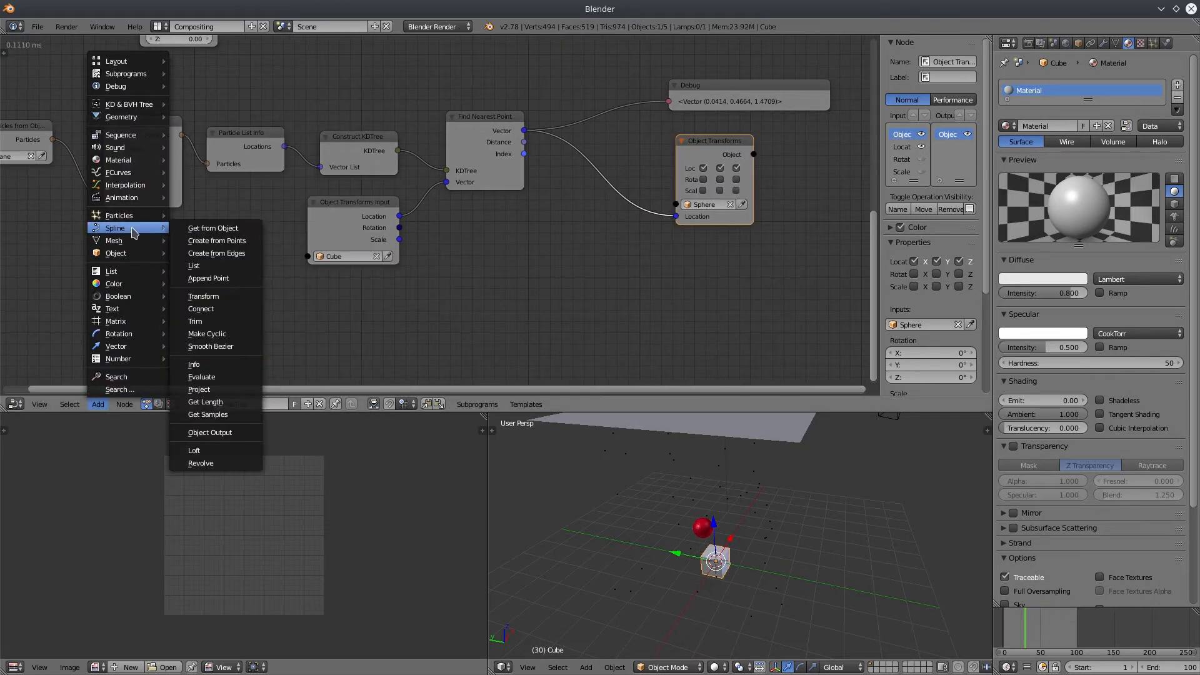
Add Create Spline from Points, a vector list and Create Spline List nodes.
click(216, 240)
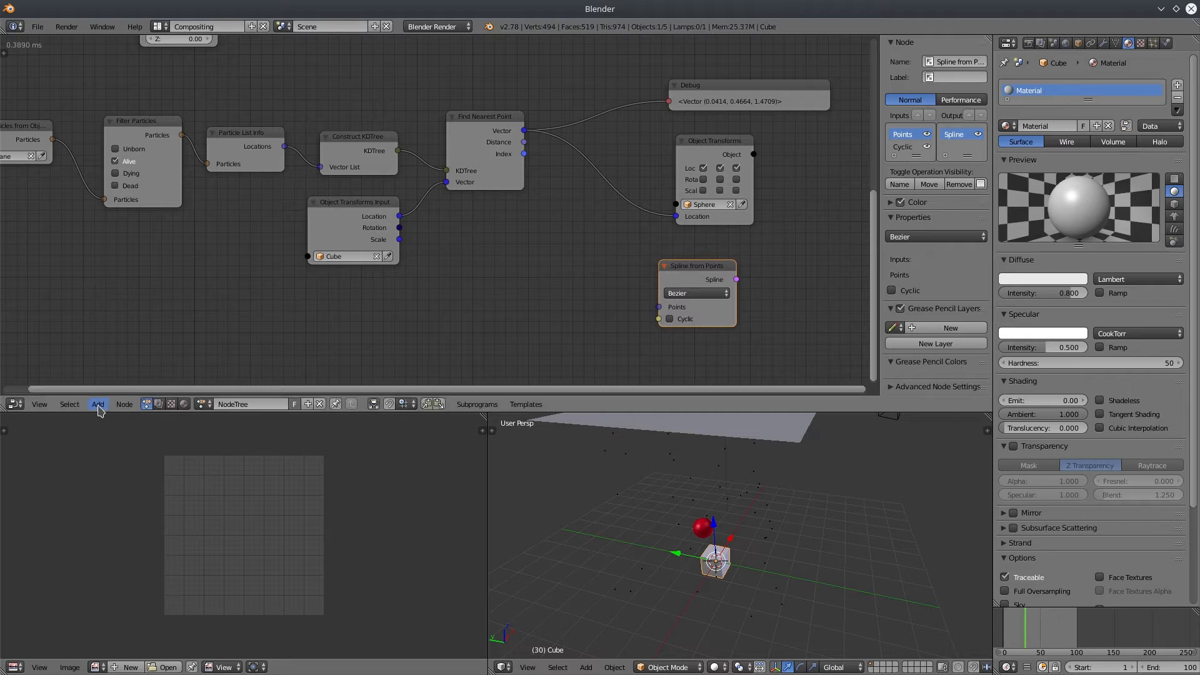
click(97, 405)
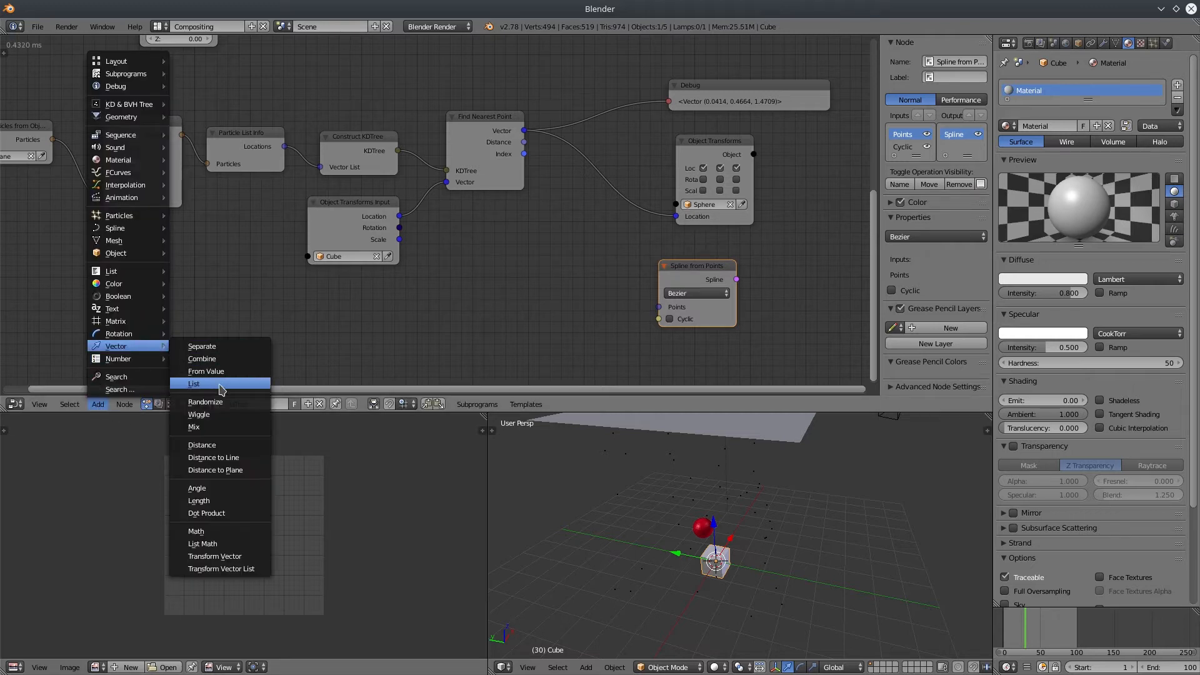
click(194, 383)
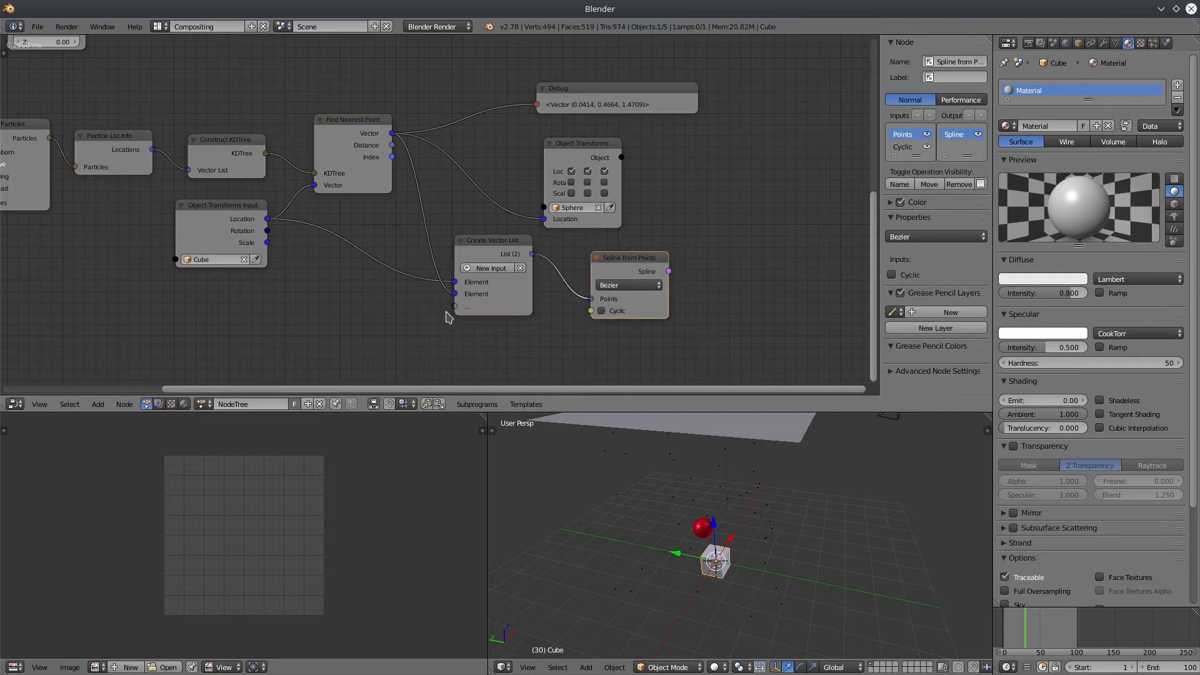
click(98, 405)
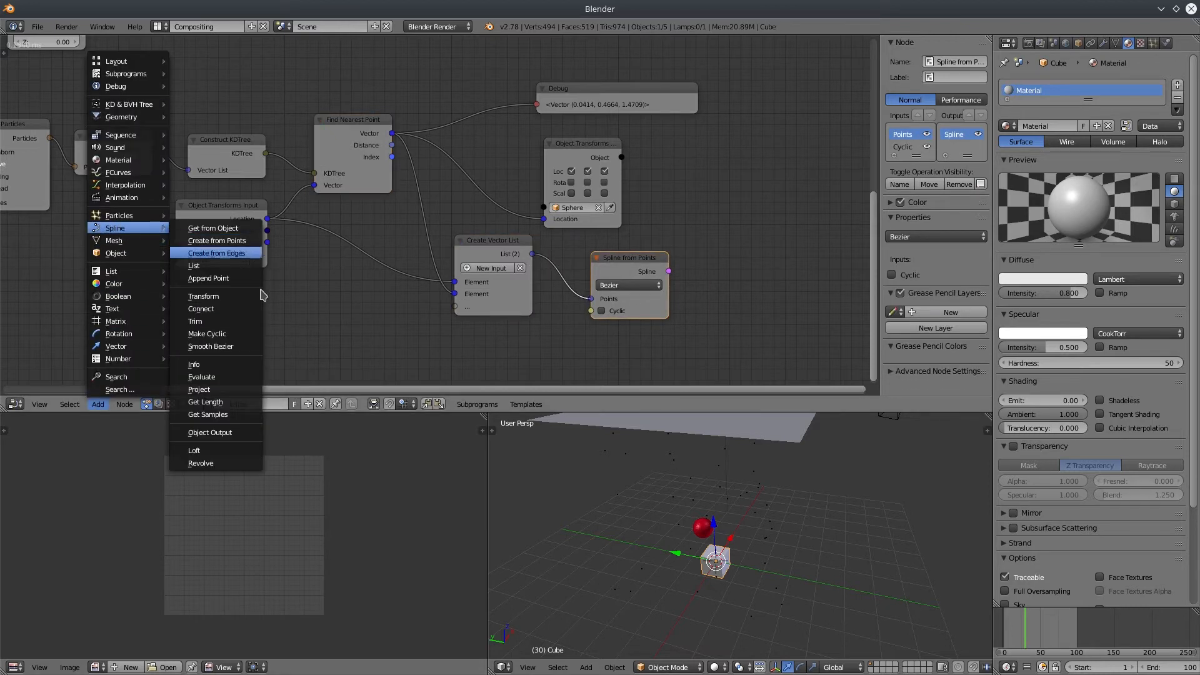
click(209, 432)
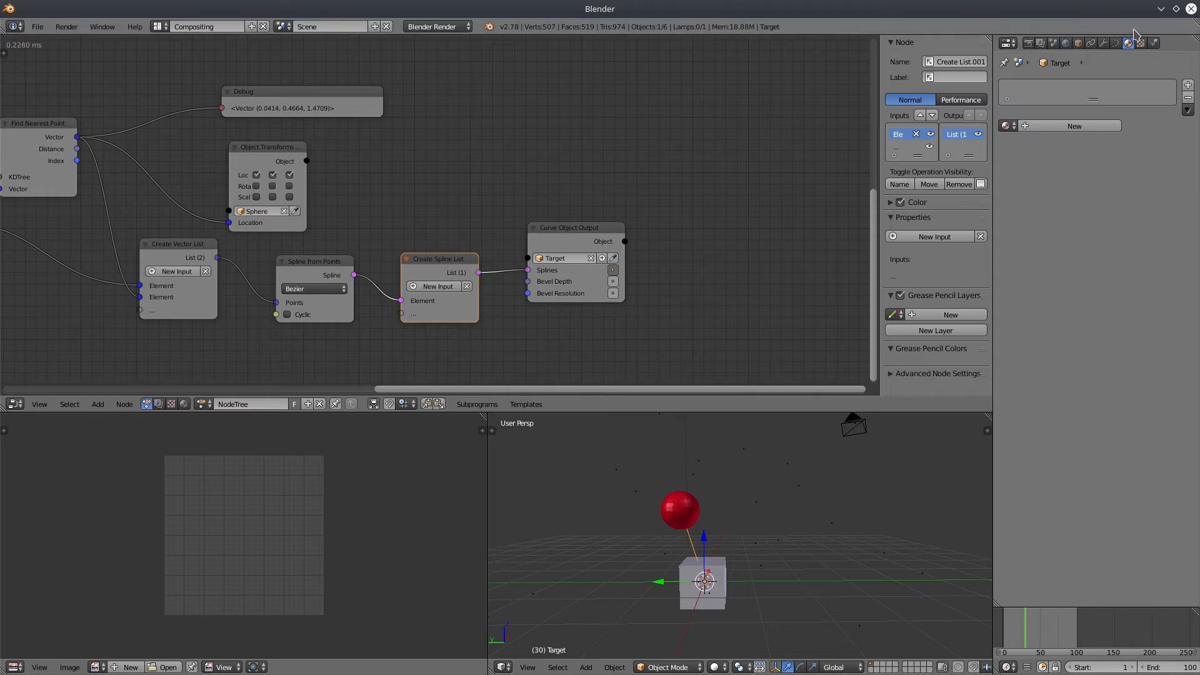
click(1127, 43)
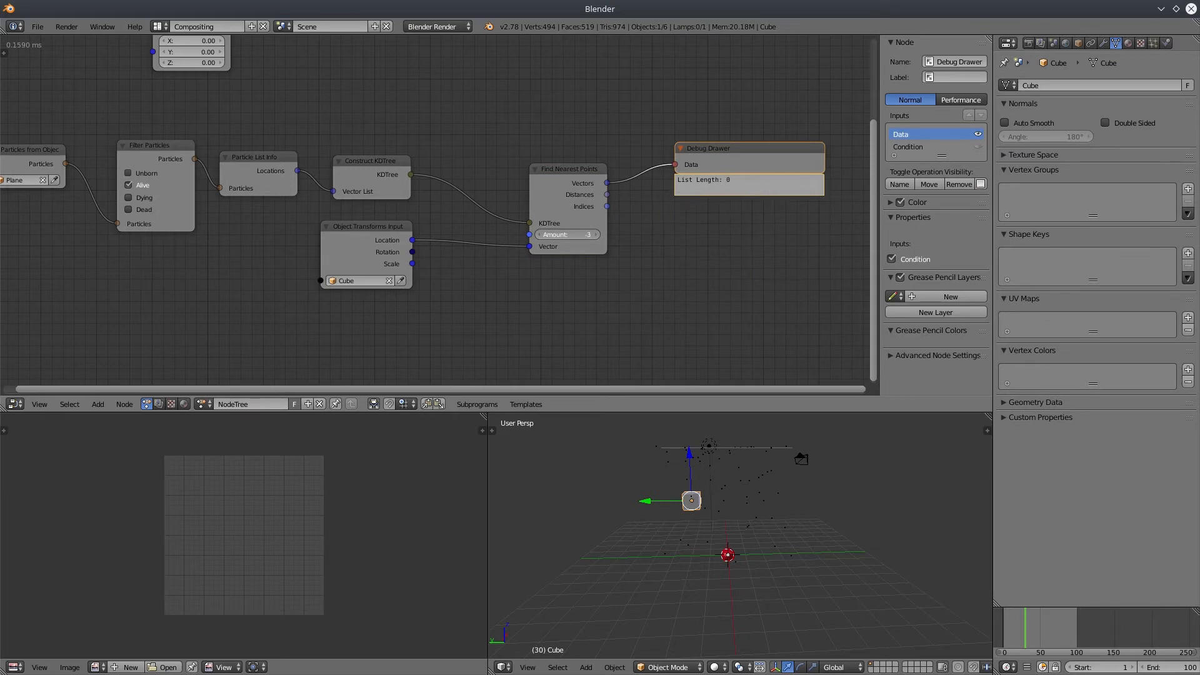
Raise the Find Nearest Points Amount from 3 to 5.
click(567, 235)
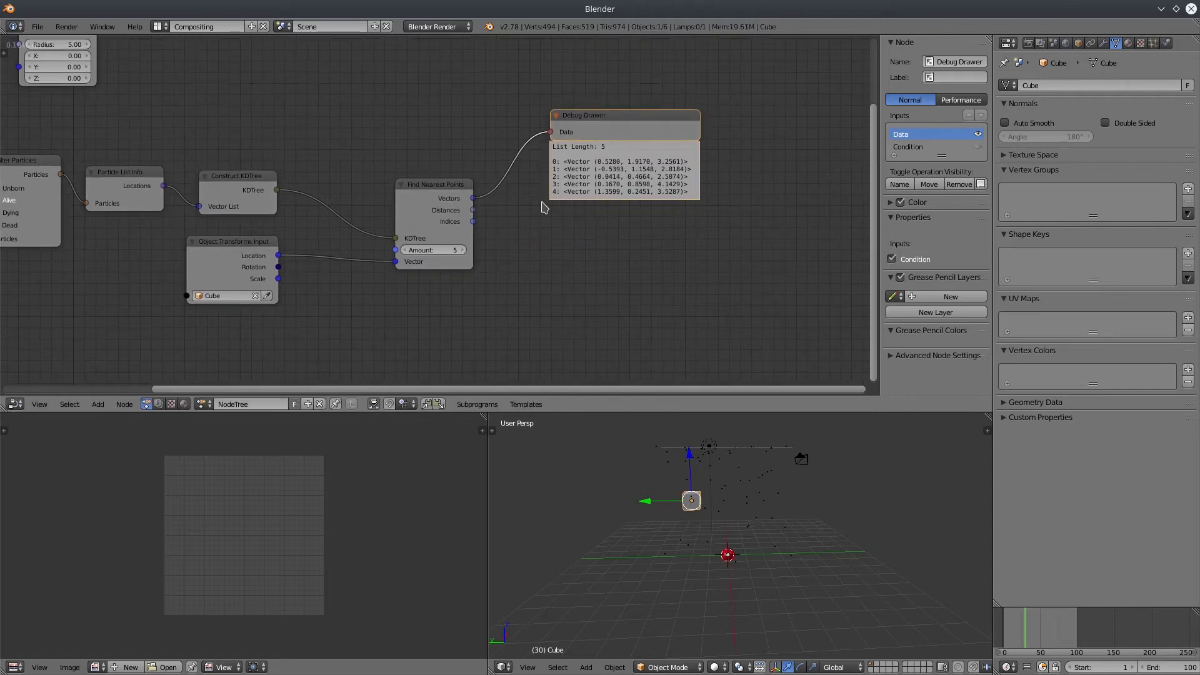
Build a spline from the five nearest vectors for Target, then reposition the cube to test.
click(97, 404)
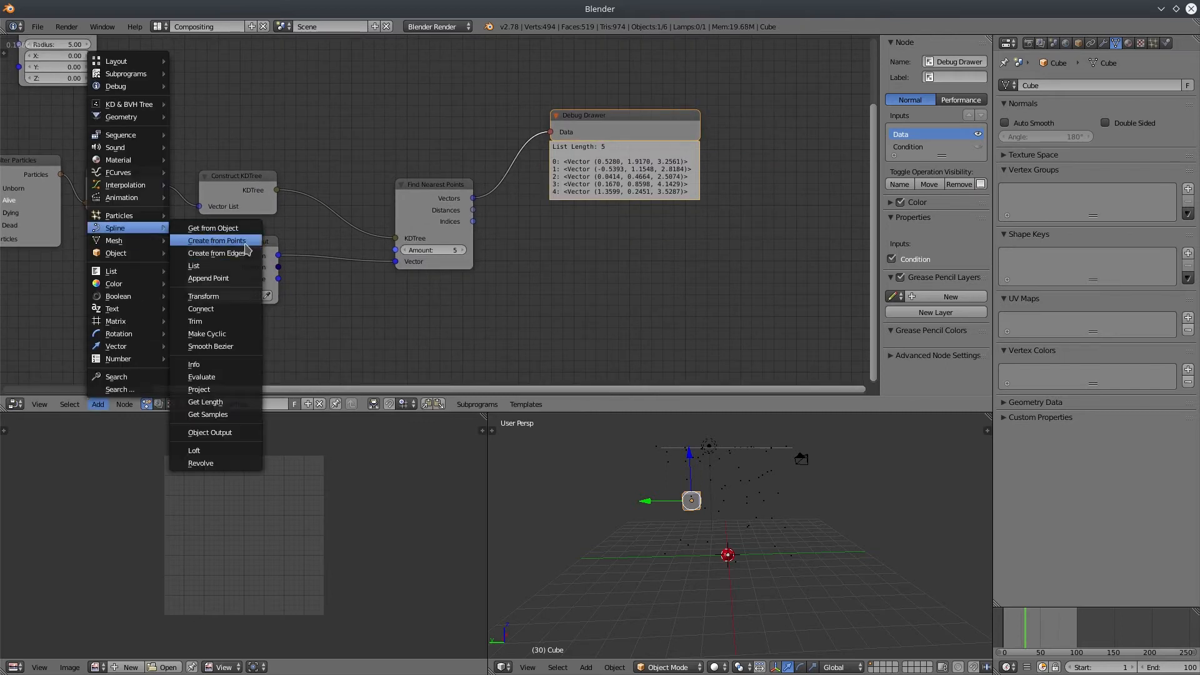
click(215, 240)
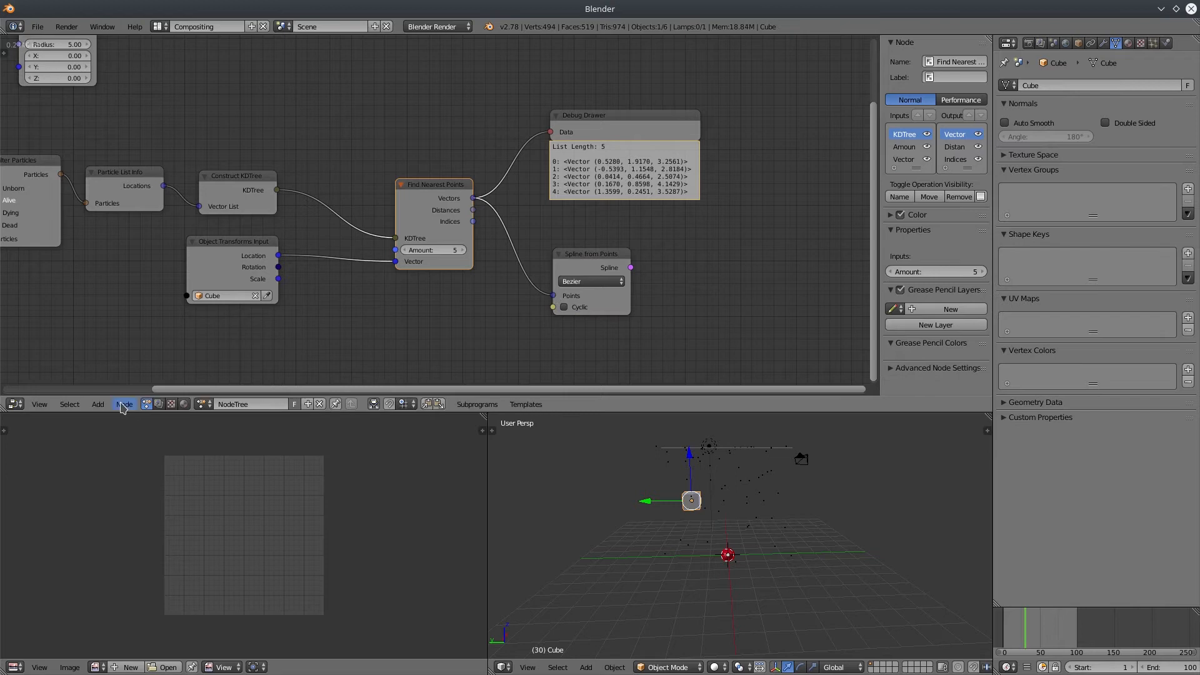
click(125, 404)
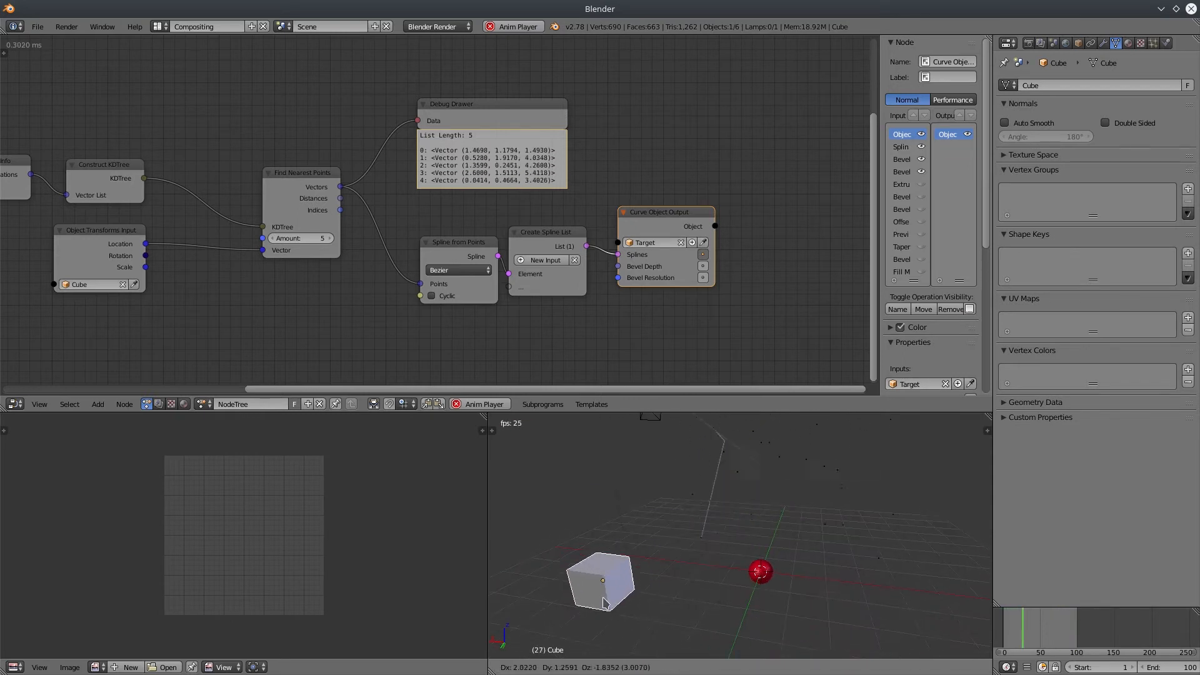
click(600, 582)
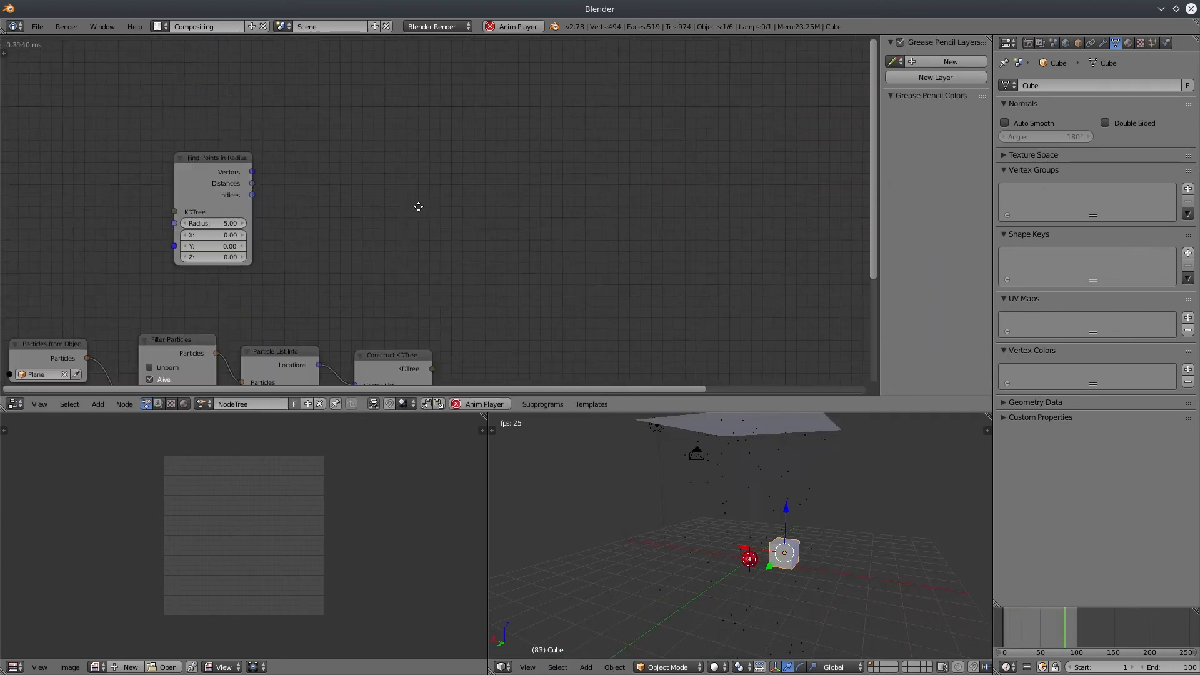
Place a Find Points in Radius node with radius 5 beside the particle KDTree chain.
click(534, 114)
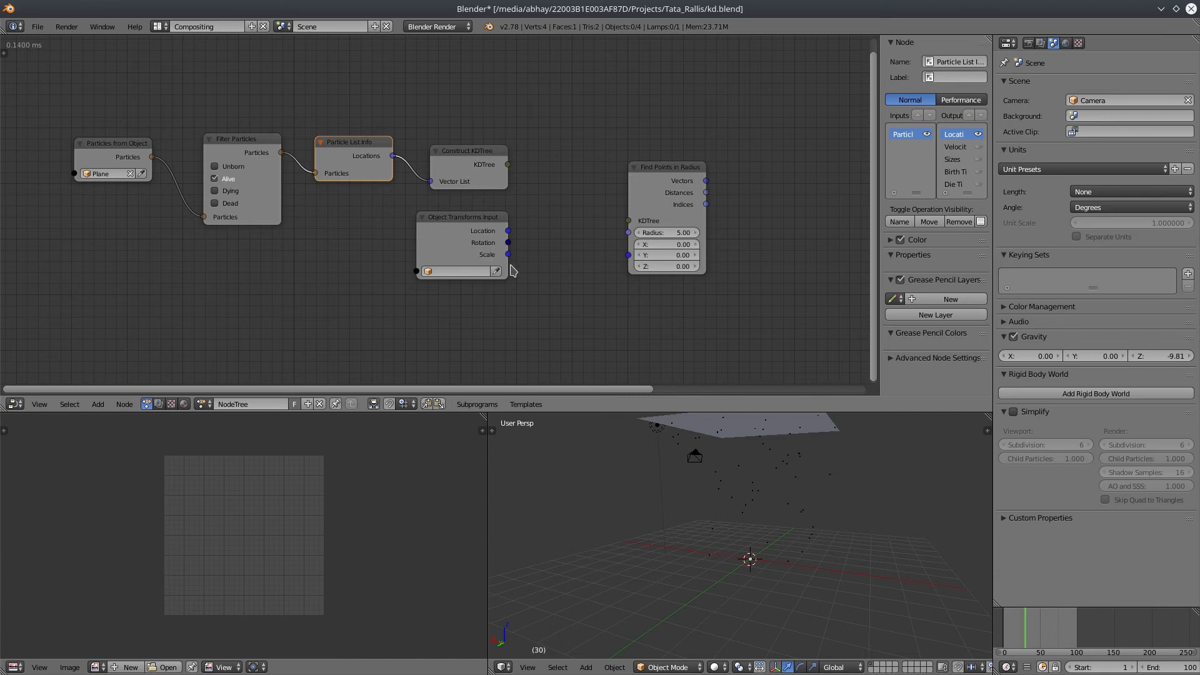
Create My Loop with a Vector iterator and Vector List parameter feeding Construct KDTree.
click(461, 217)
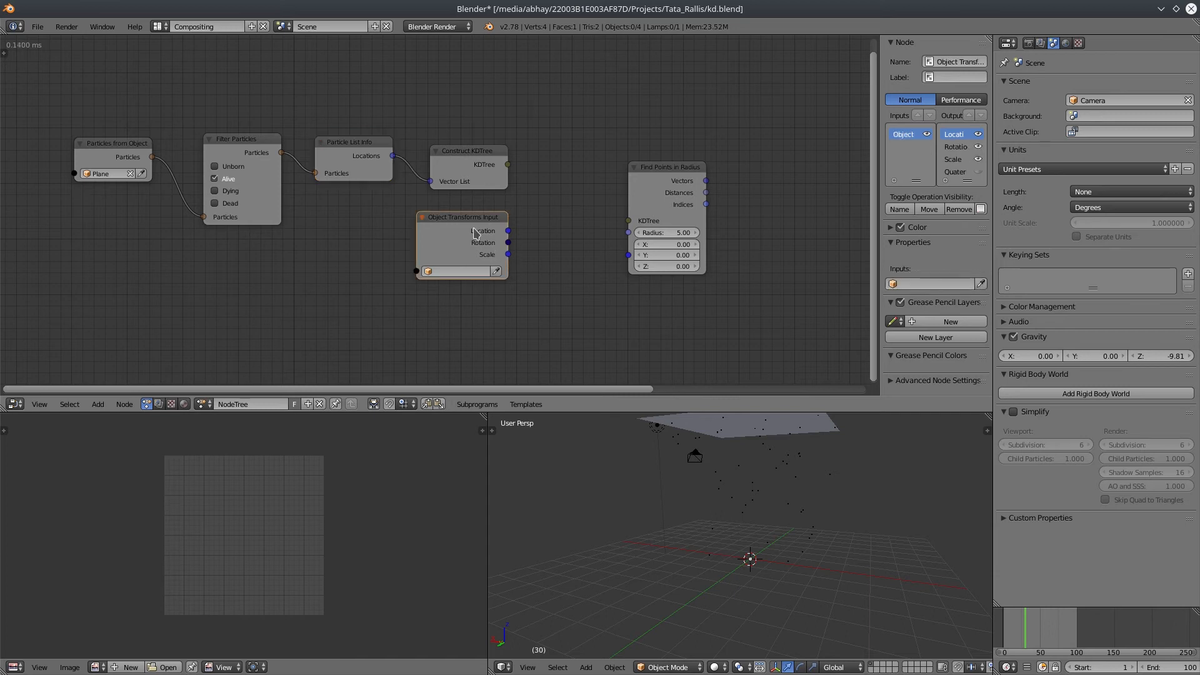
click(352, 141)
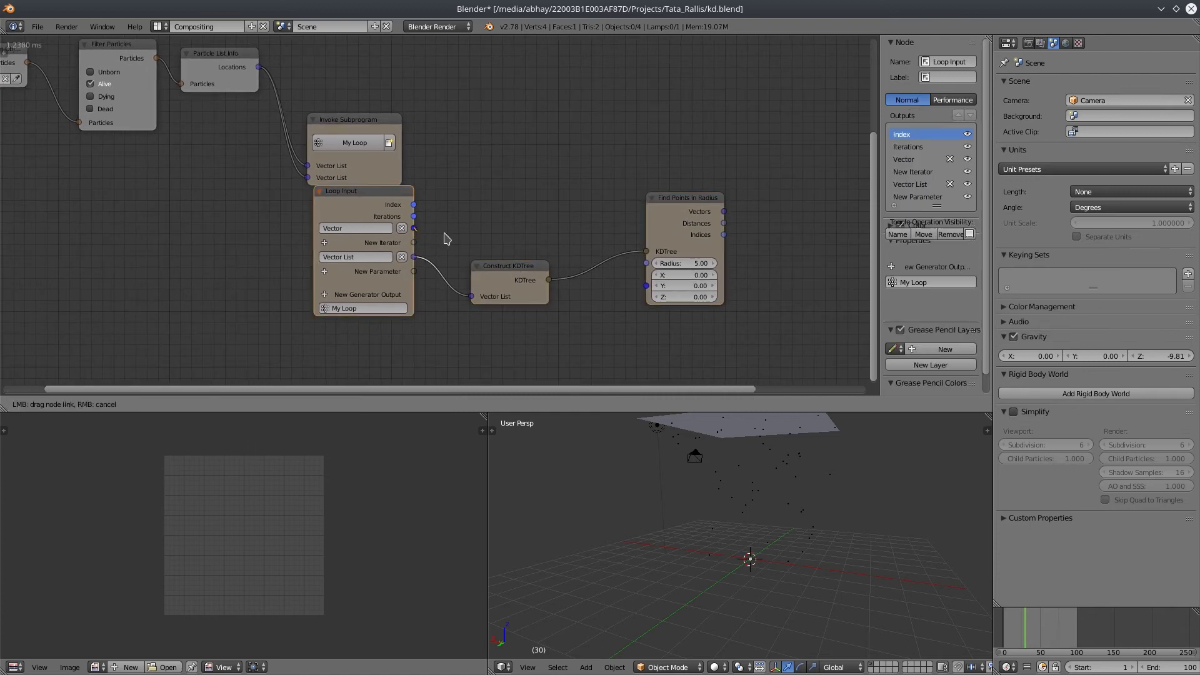
click(570, 225)
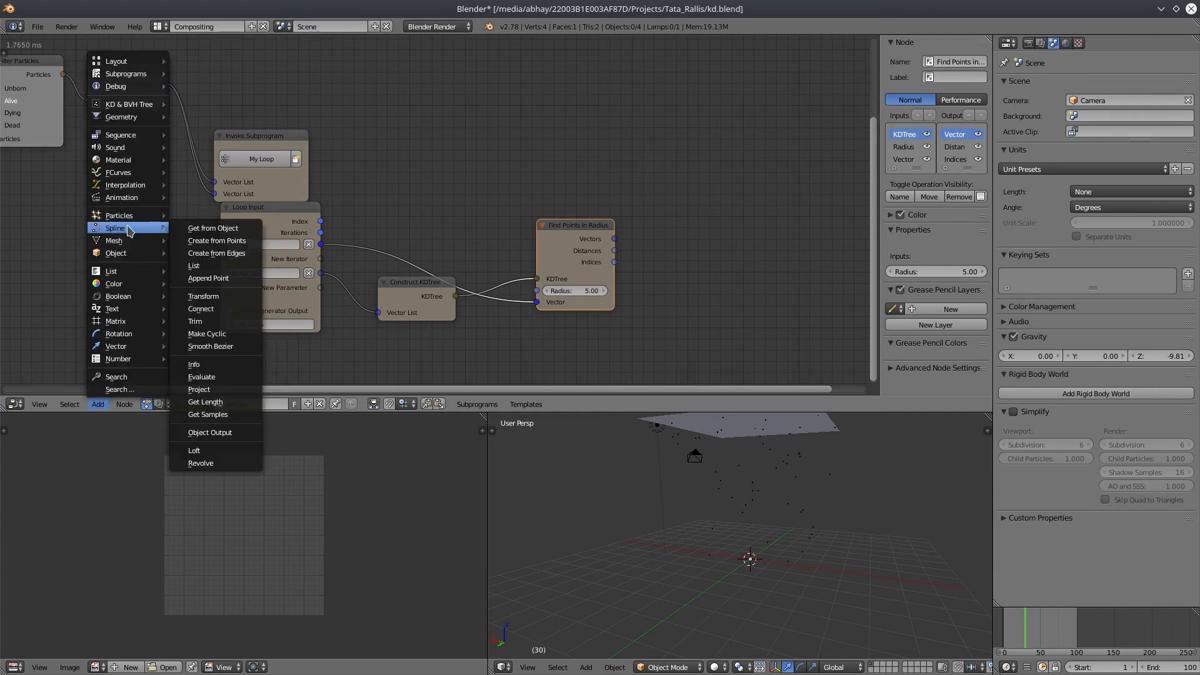
Add a Create Spline from Points node and a Spline List loop output.
click(213, 228)
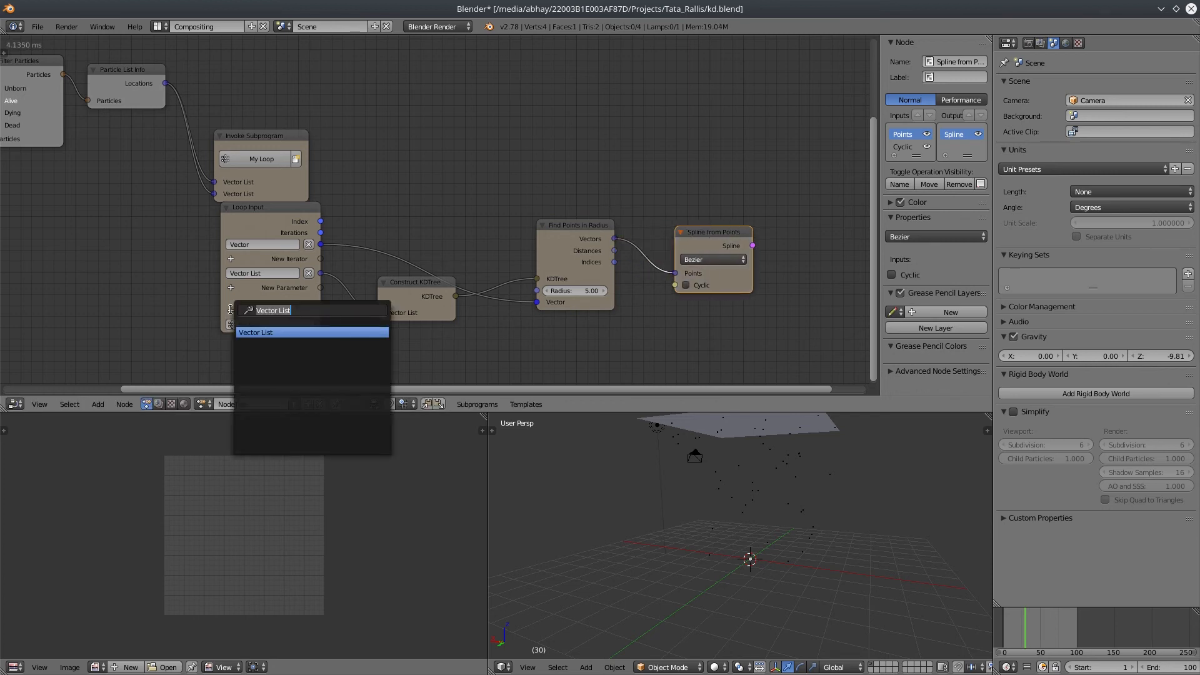
text(spl)
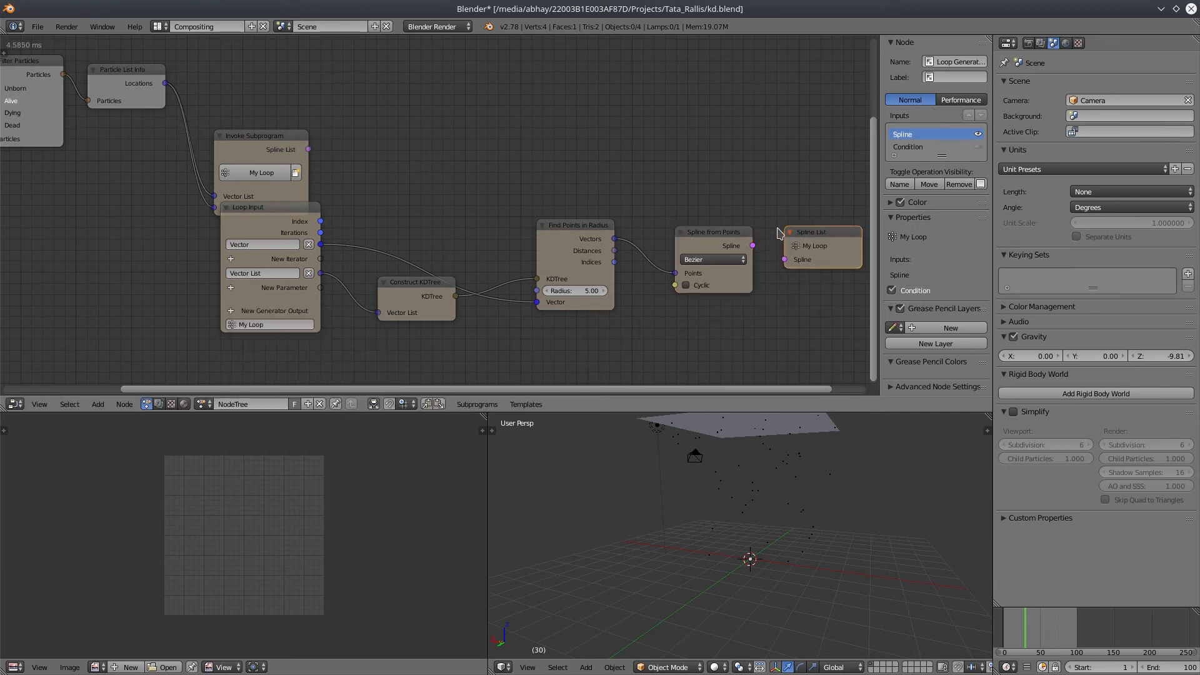
click(712, 231)
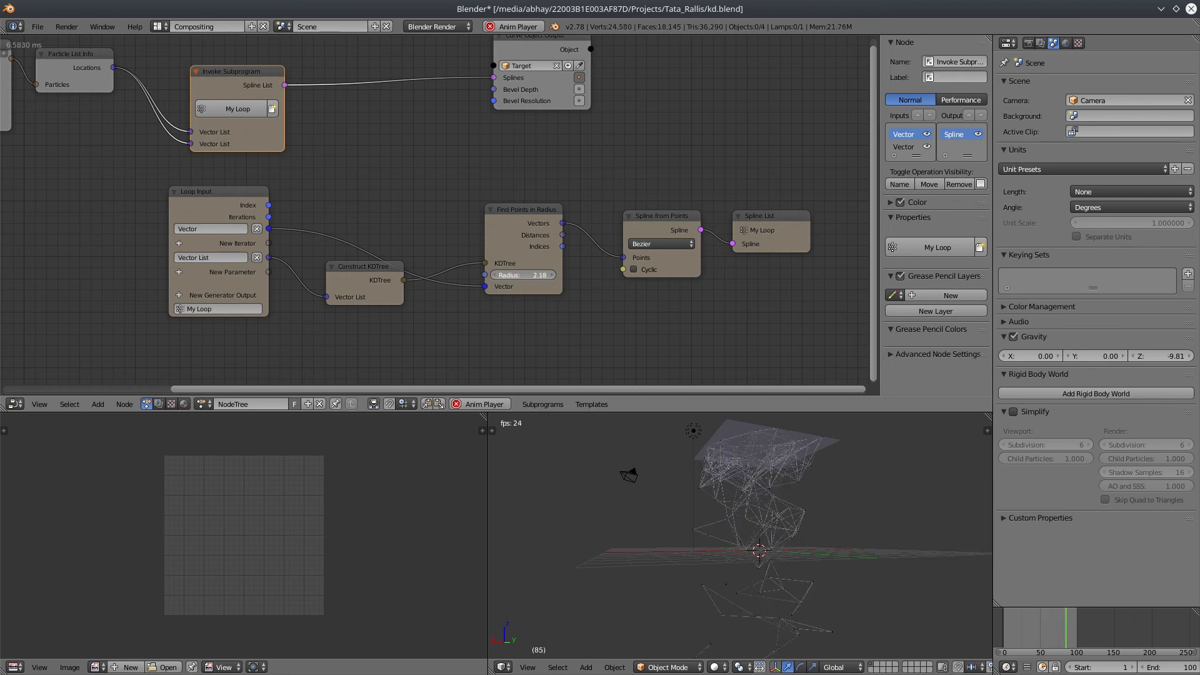
Route the loop's splines to Target and raise the radius from 2.16 to 4.16.
click(523, 274)
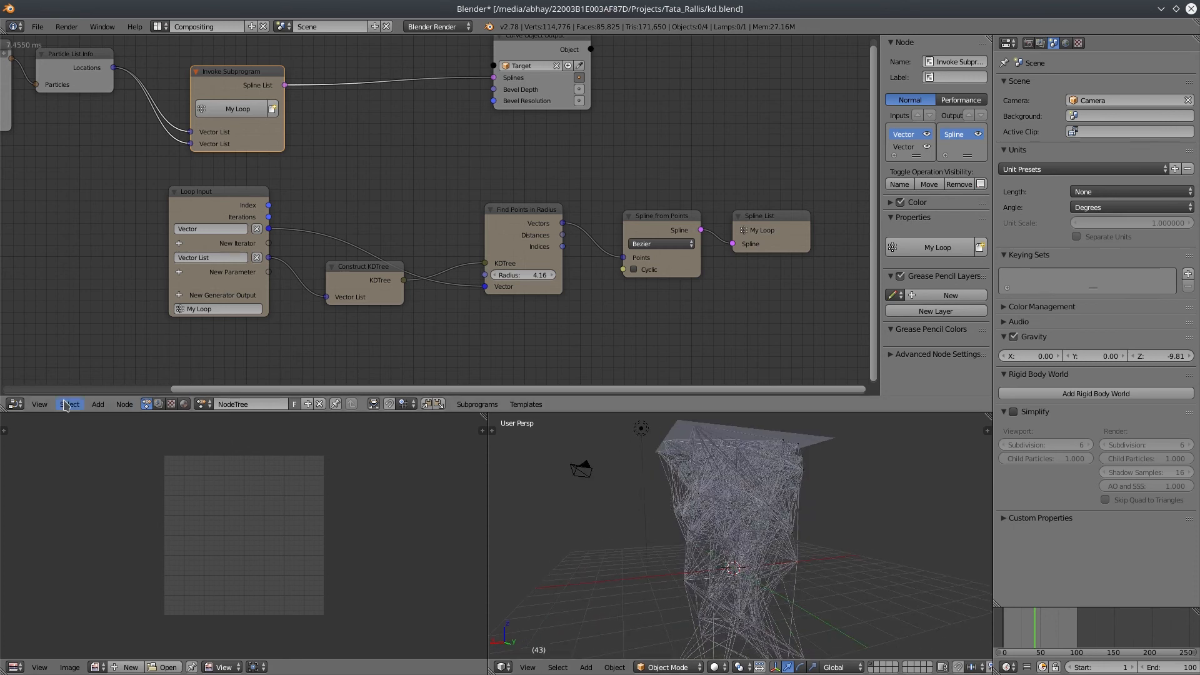
click(496, 331)
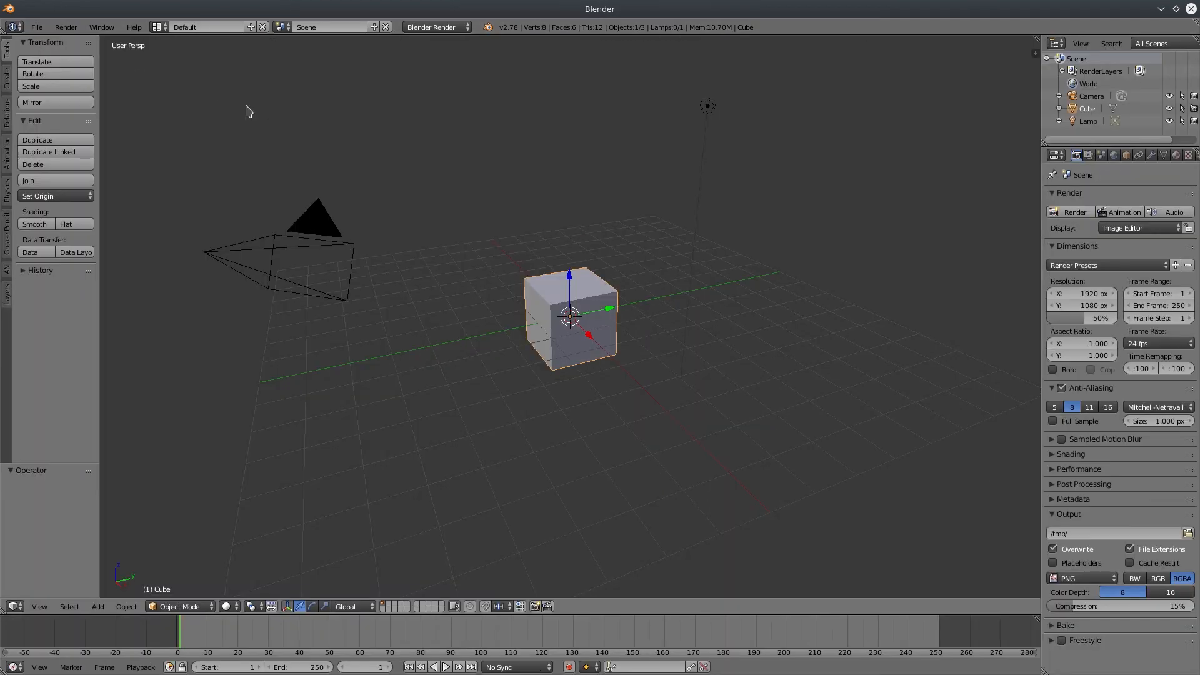
Load the Edge variant of the Network from Particles template on the Compositing screen.
click(205, 27)
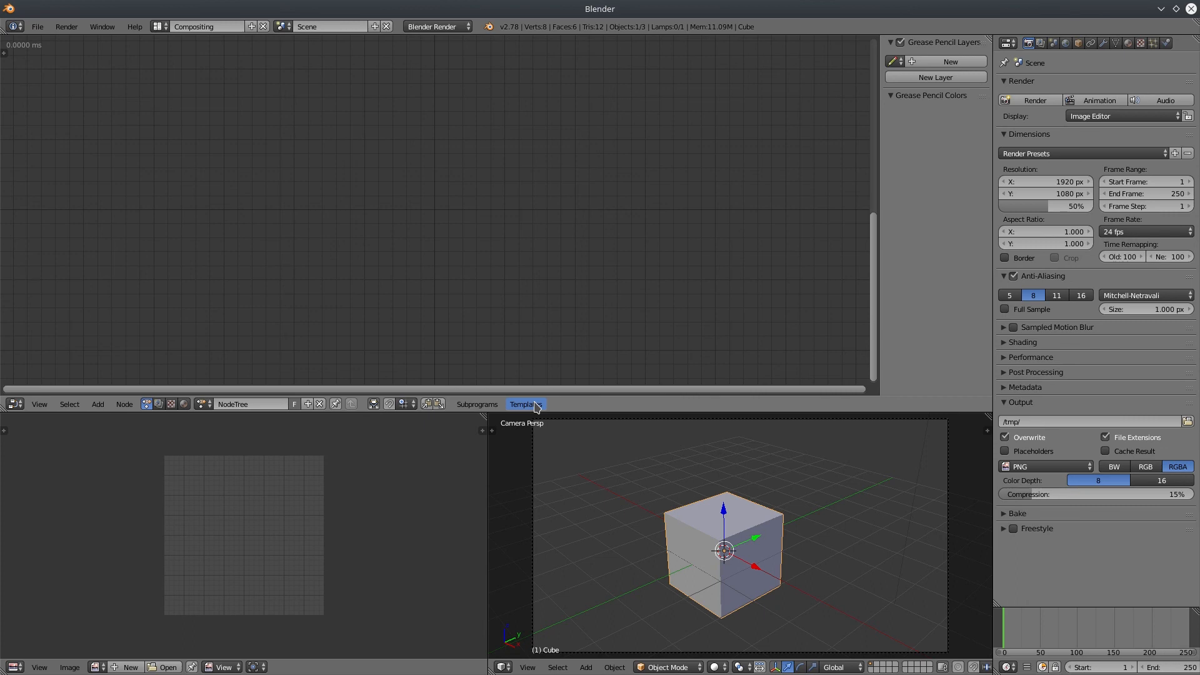
click(525, 404)
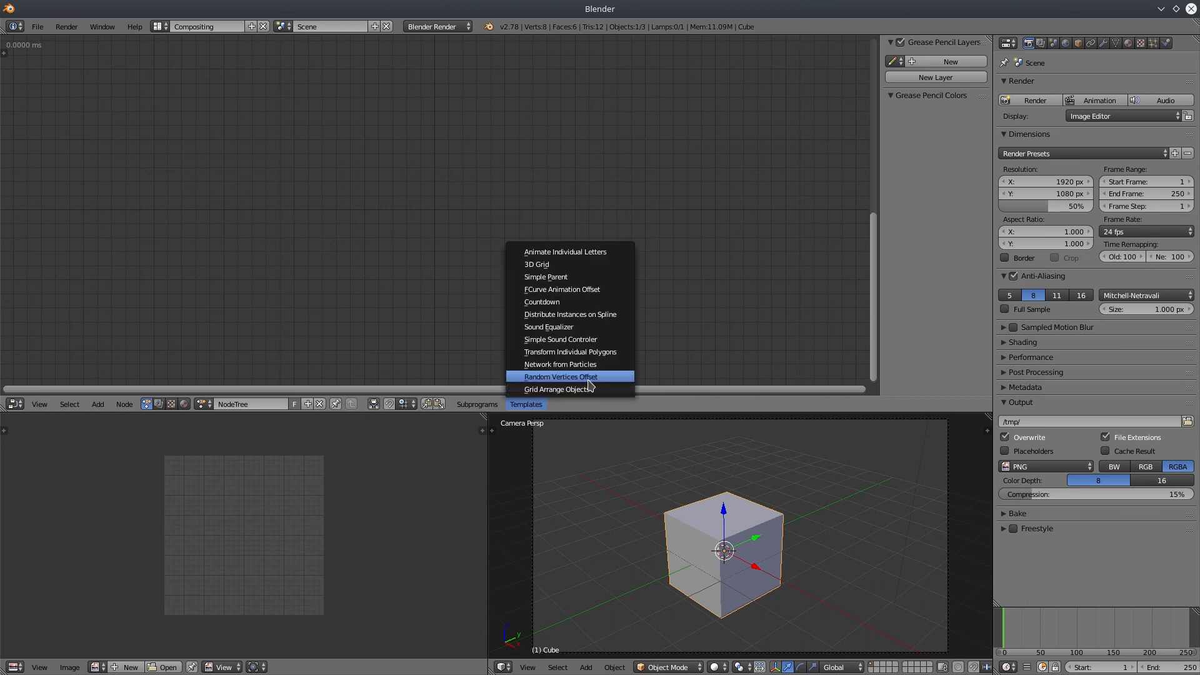
click(559, 364)
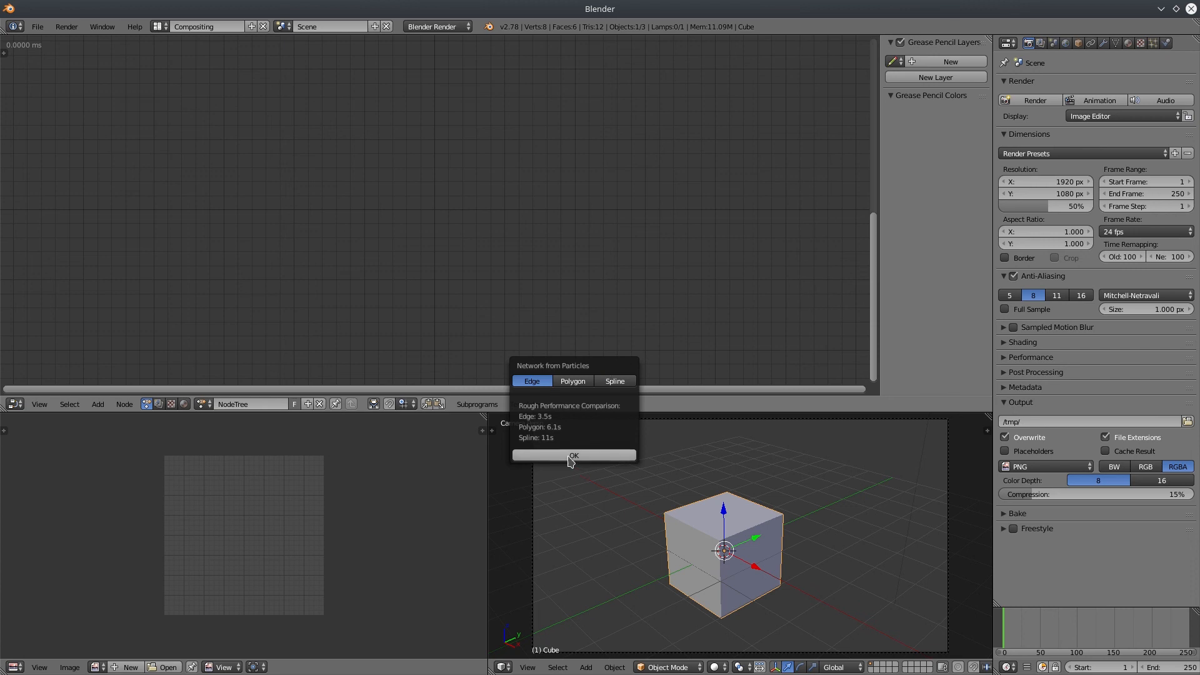
click(572, 456)
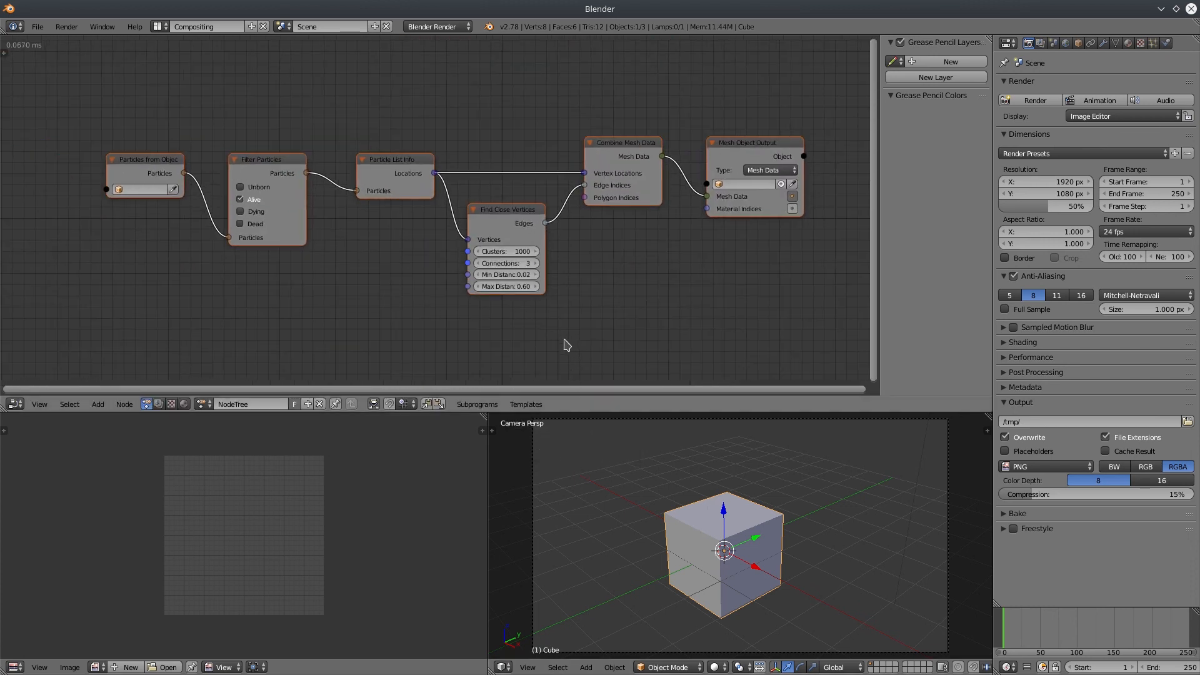
click(505, 217)
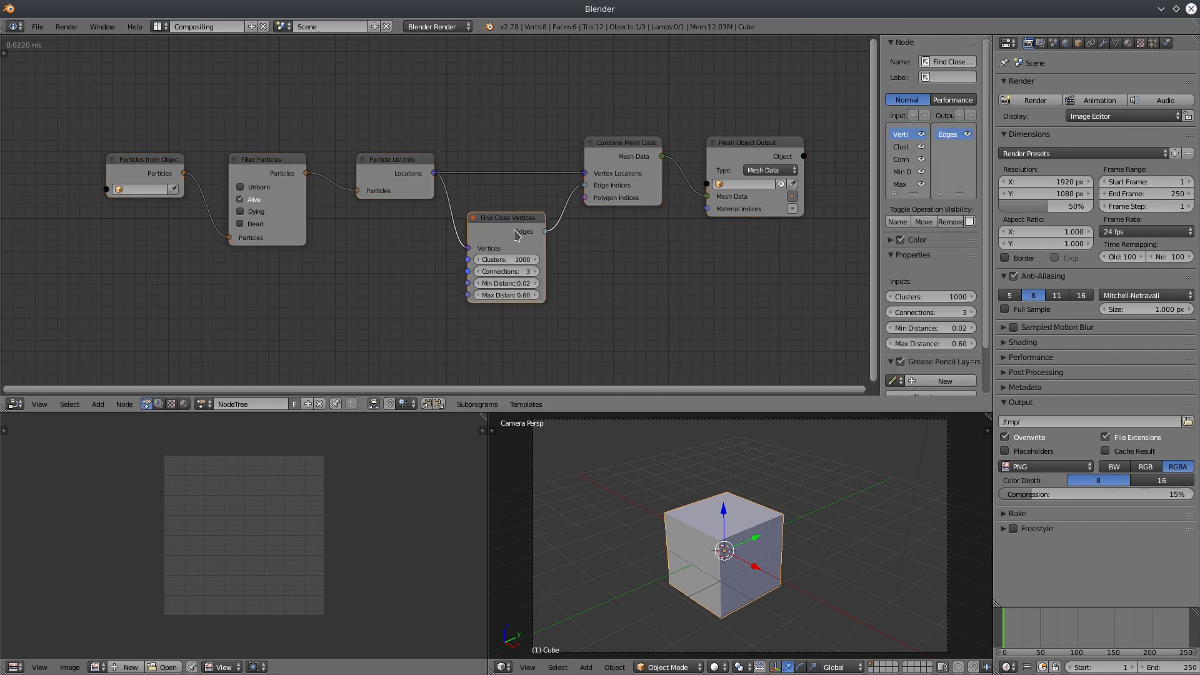
mouse_move(685, 543)
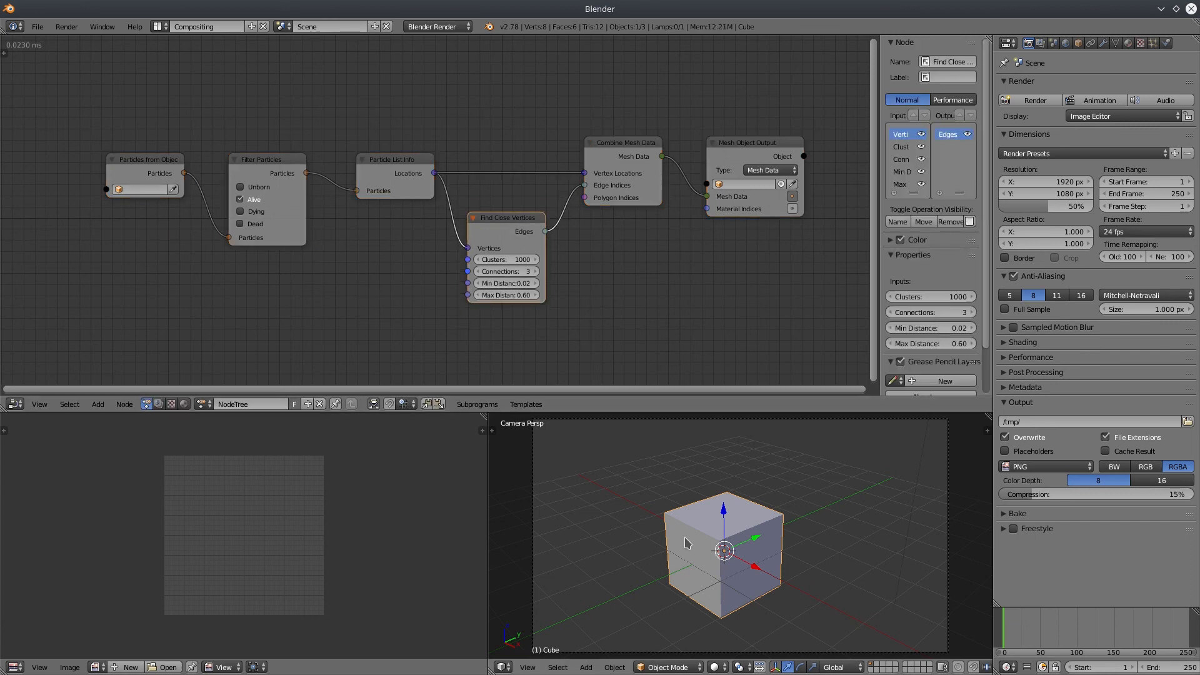
mouse_move(706, 557)
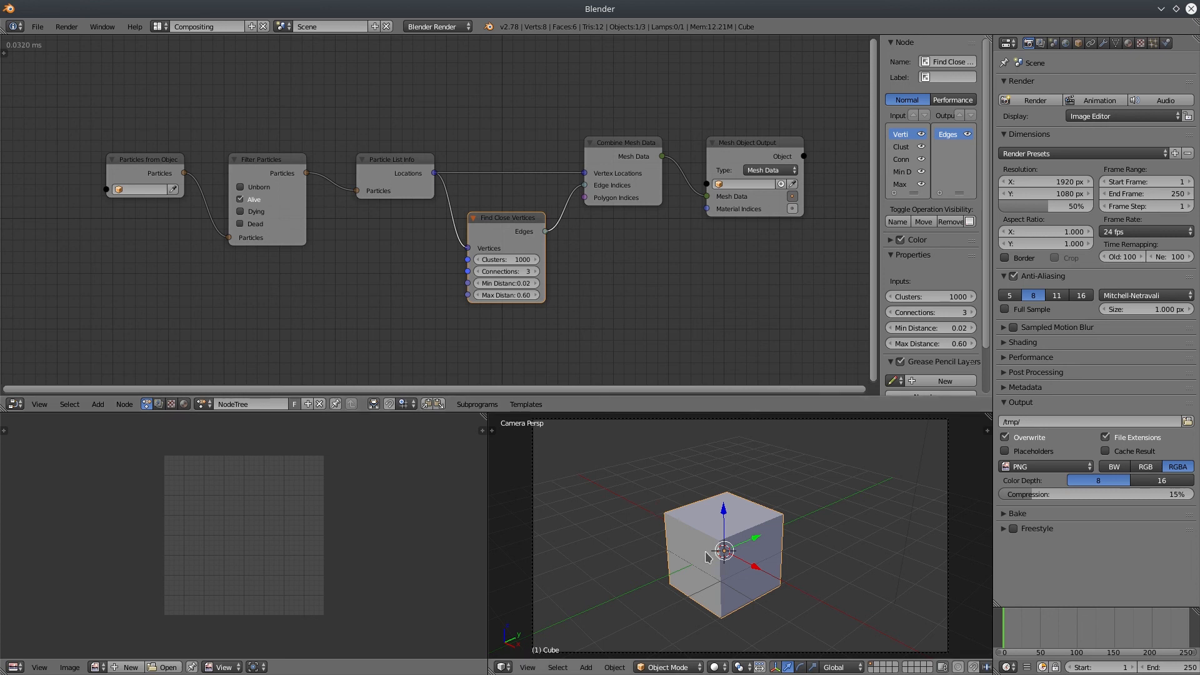